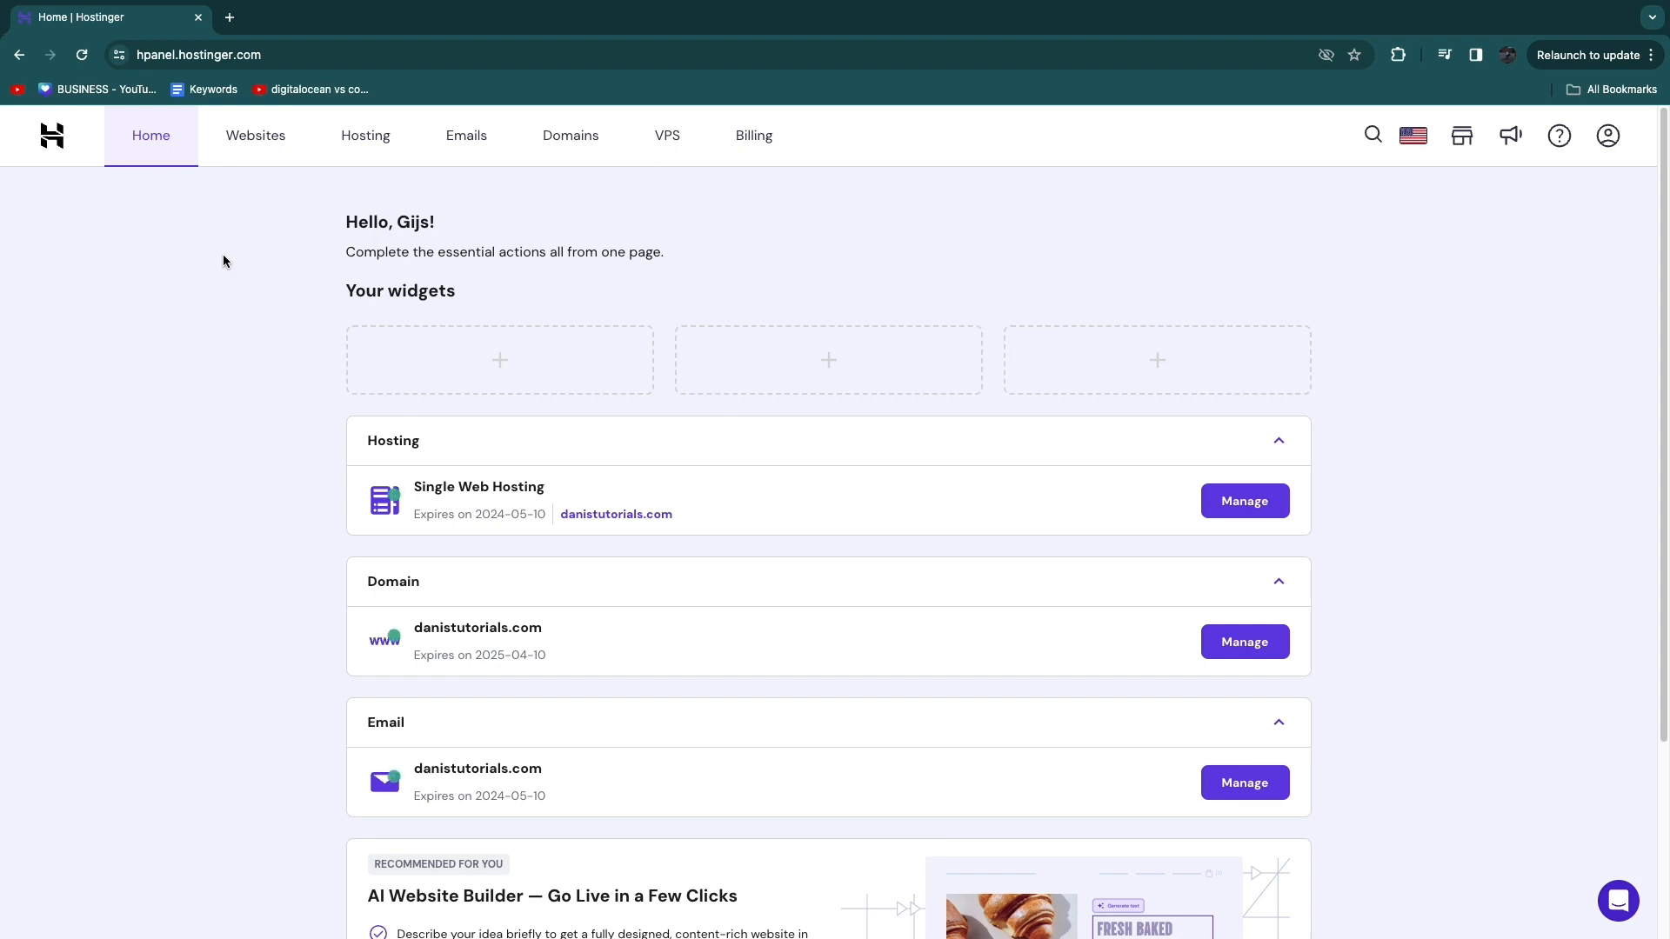
{"action": "mouse_move", "coordinate": [354, 151]}
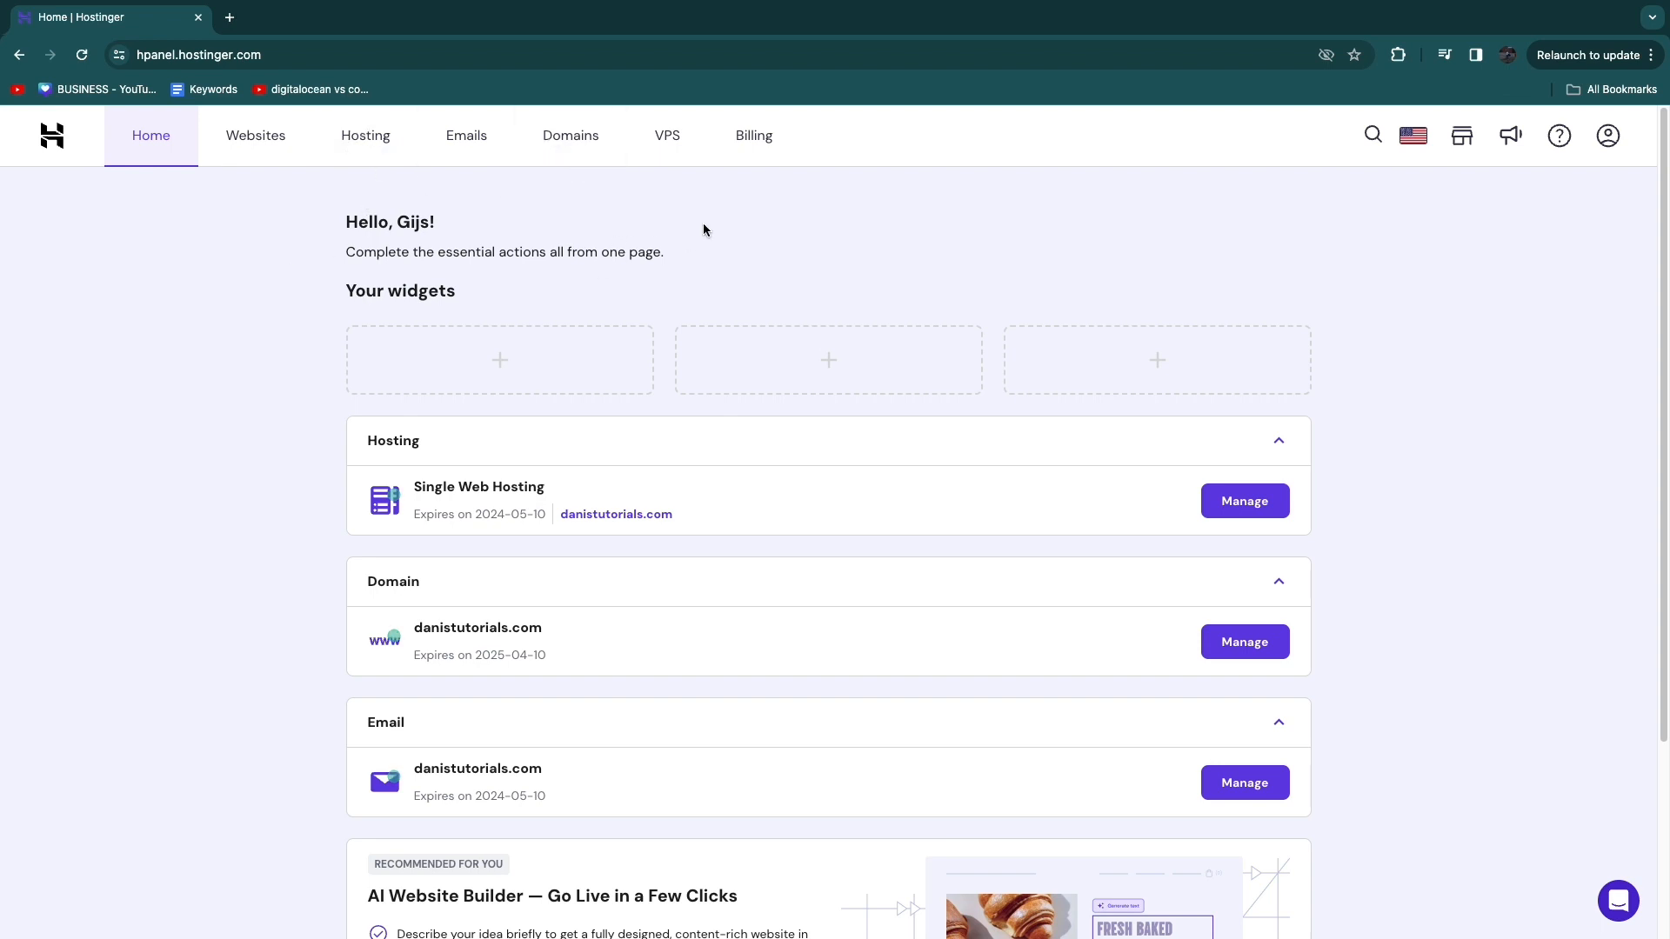
View the billing Subscriptions, then the Domains overview listing the active domain
{"action": "left_click", "coordinate": [754, 135]}
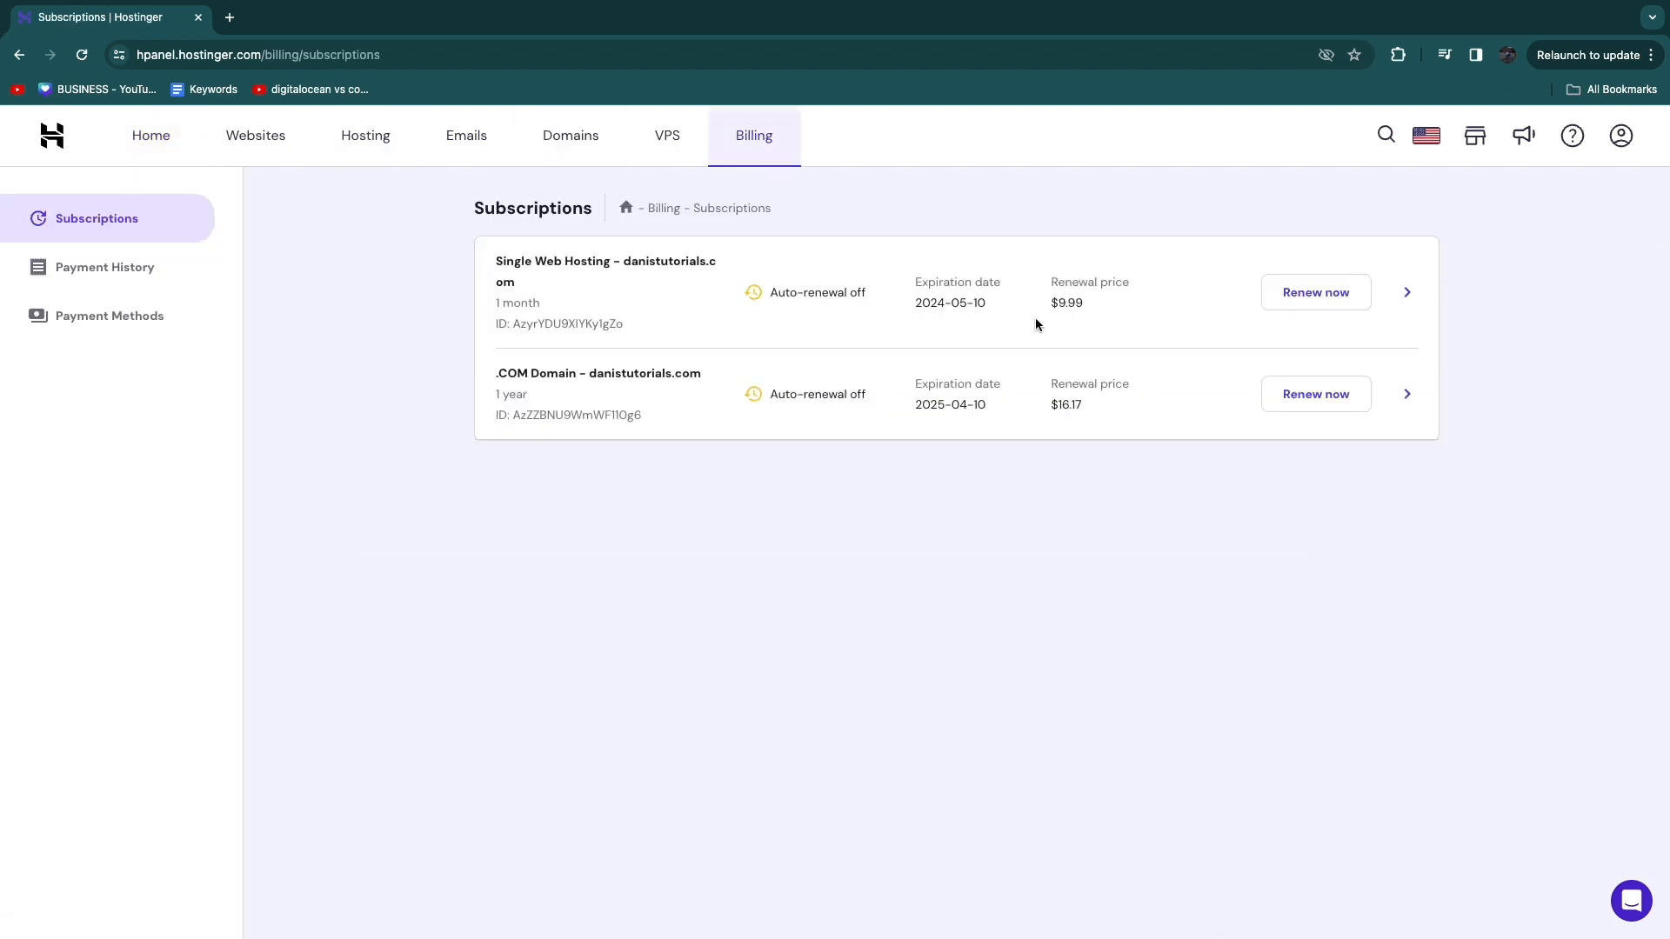
{"action": "mouse_move", "coordinate": [781, 340]}
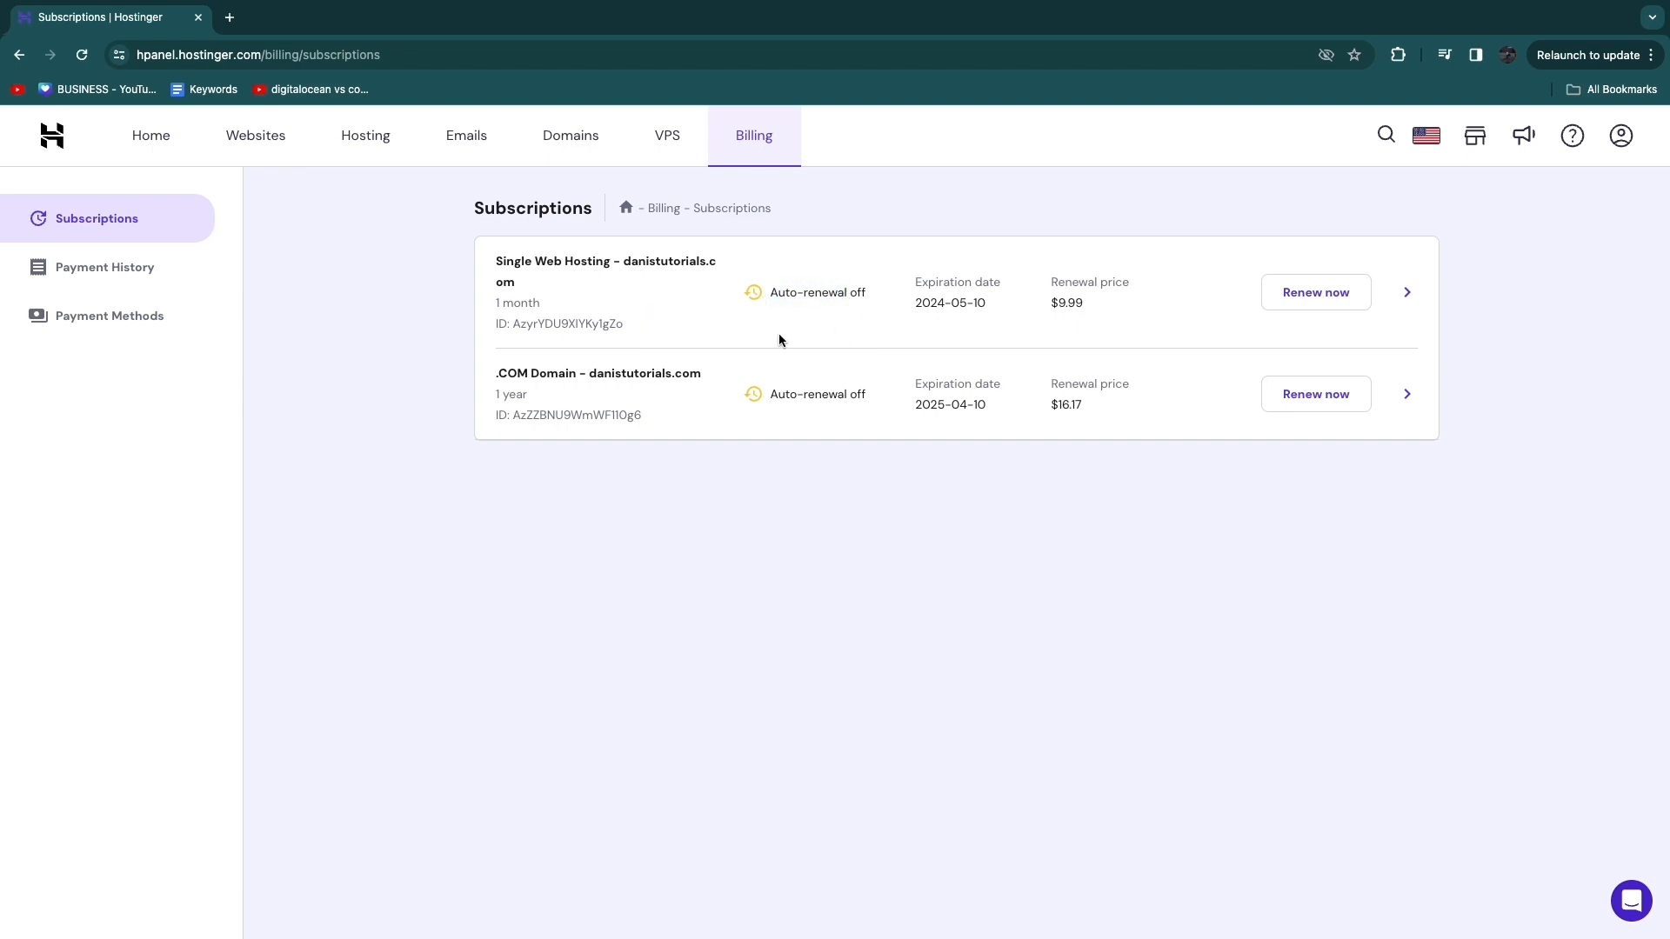
{"action": "mouse_move", "coordinate": [561, 171]}
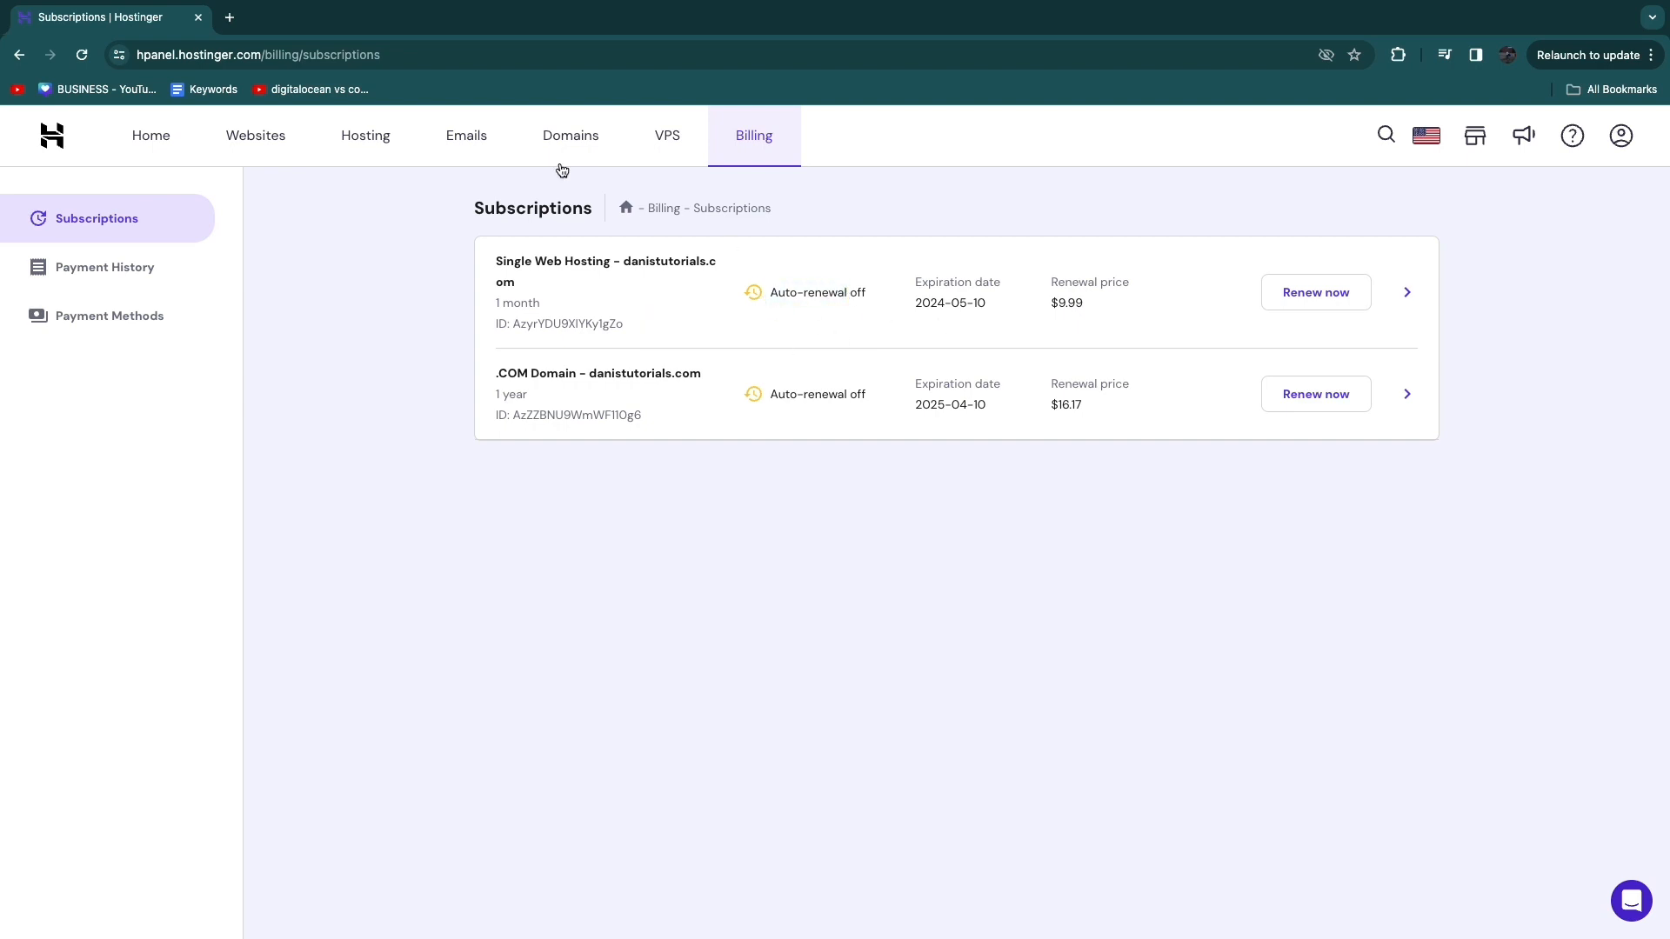
{"action": "left_click", "coordinate": [570, 136]}
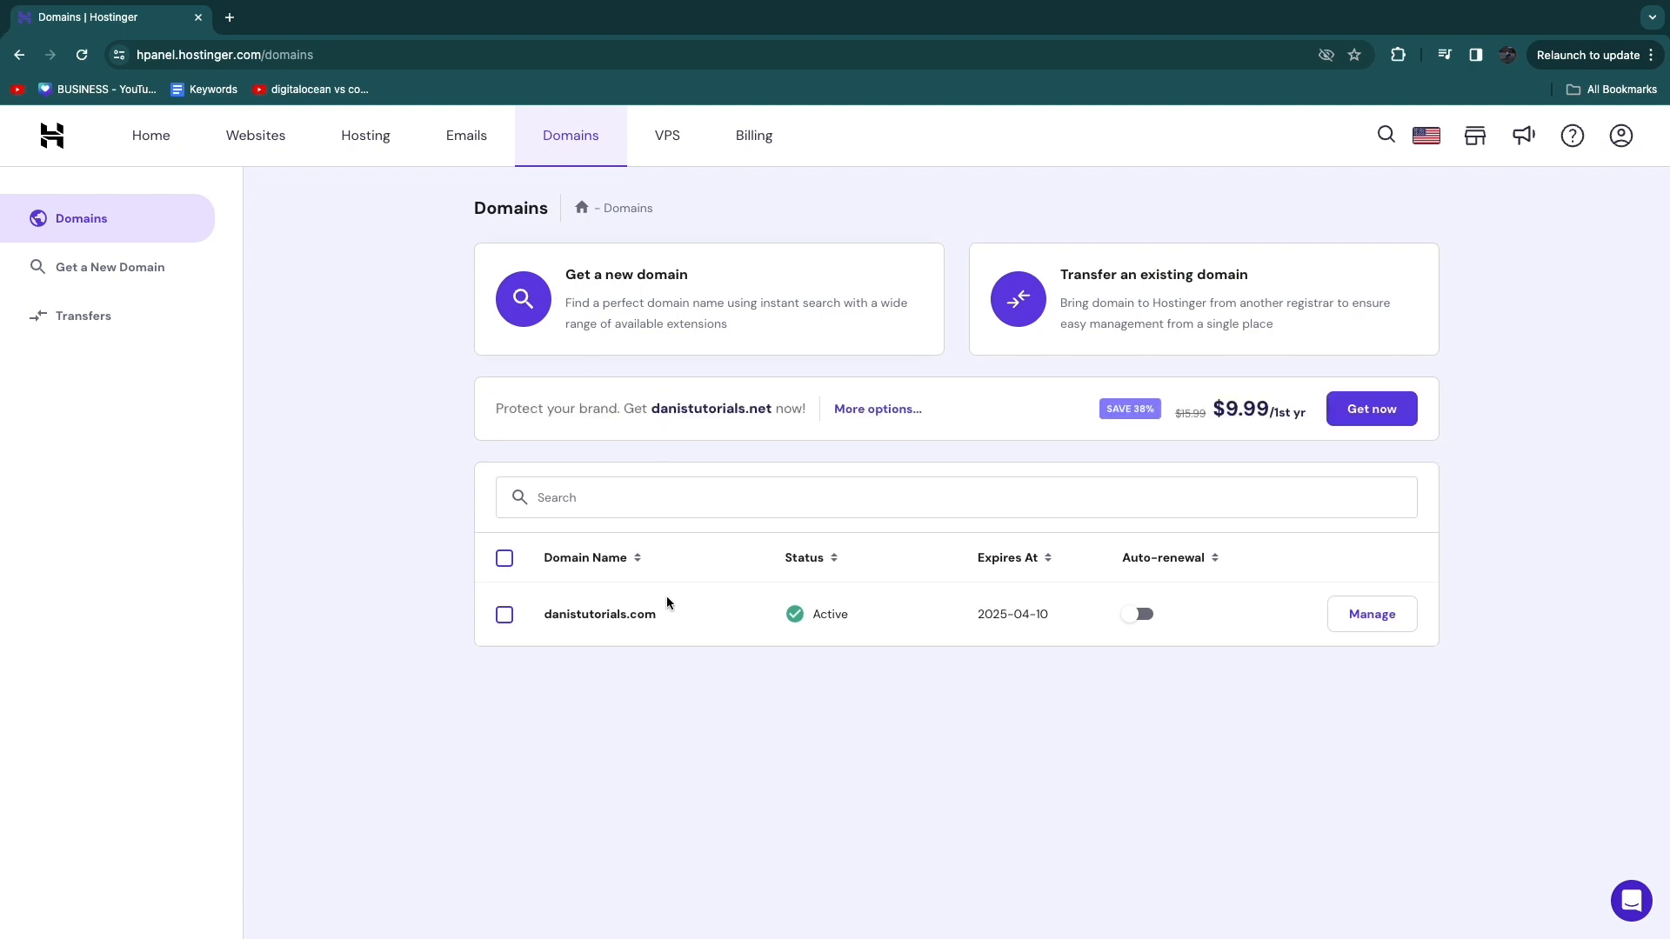
{"action": "mouse_move", "coordinate": [831, 626]}
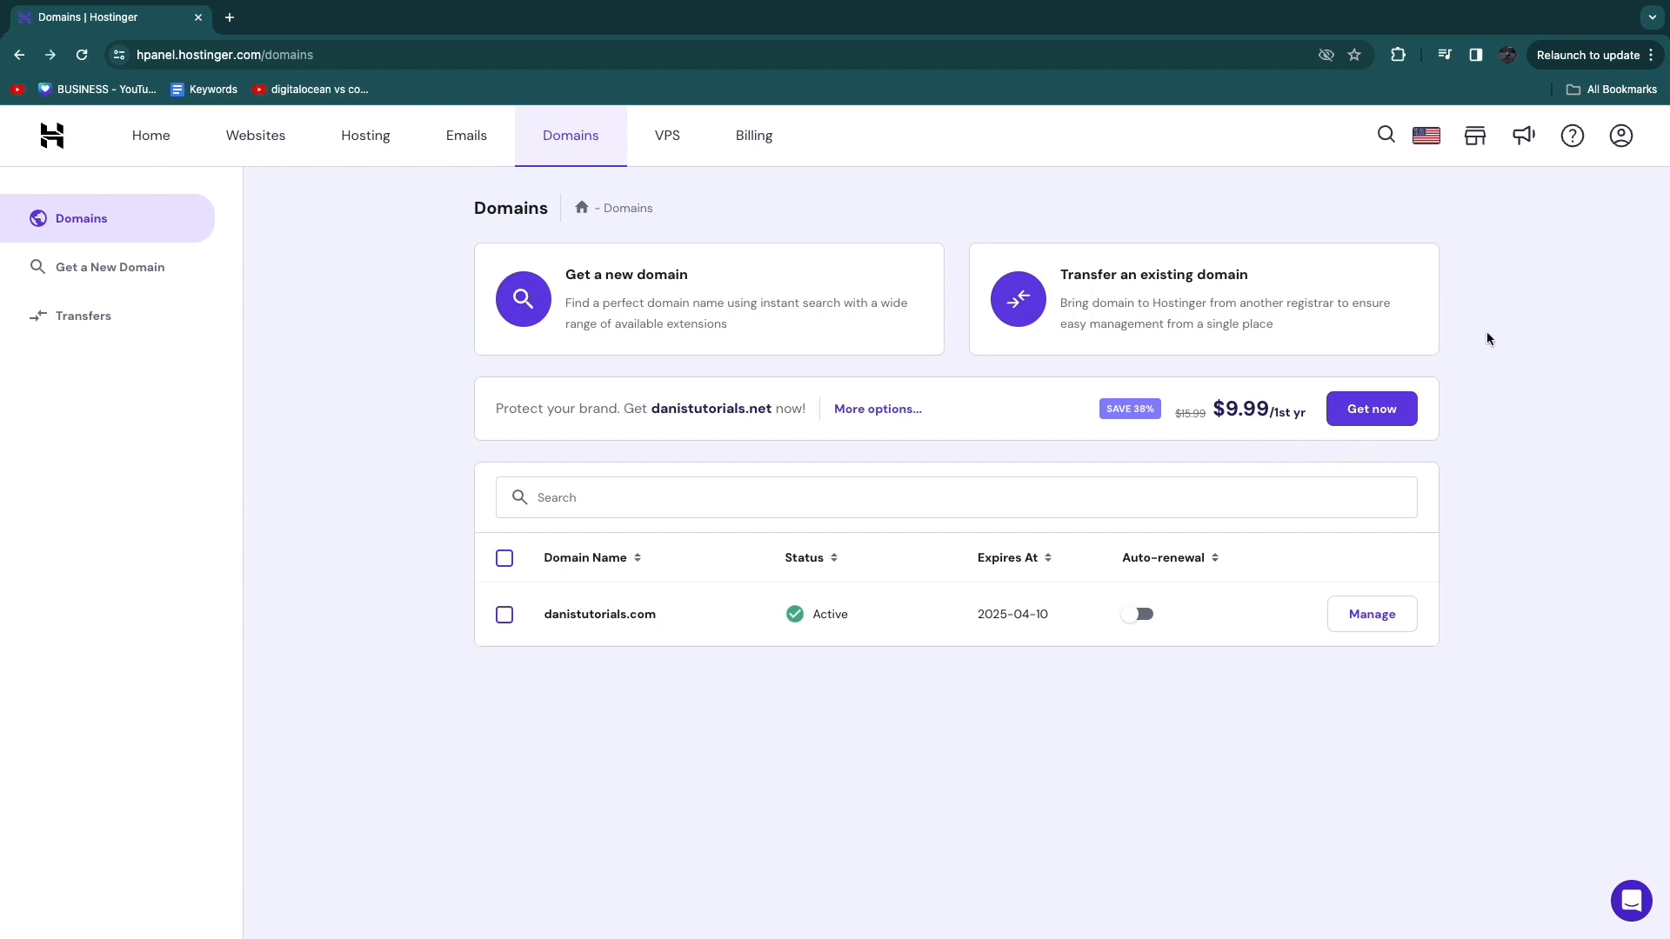
{"action": "mouse_move", "coordinate": [1573, 135]}
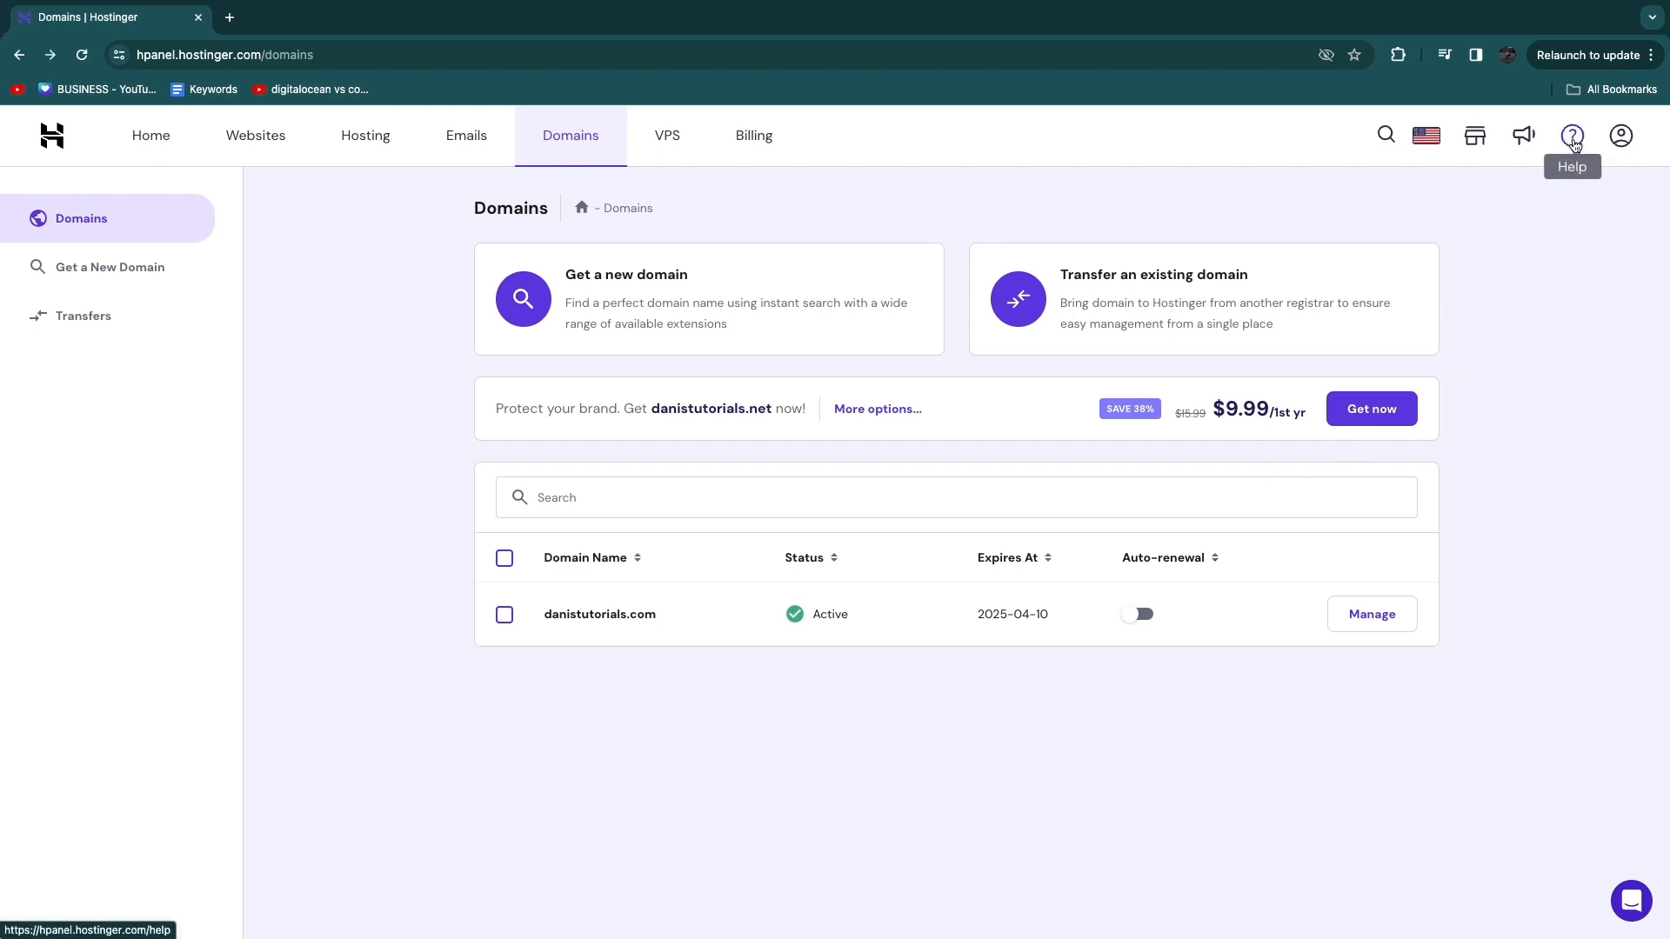
Open the Help centre's Payments & Refunds topic 'I want to get a refund'
{"action": "left_click", "coordinate": [1573, 134]}
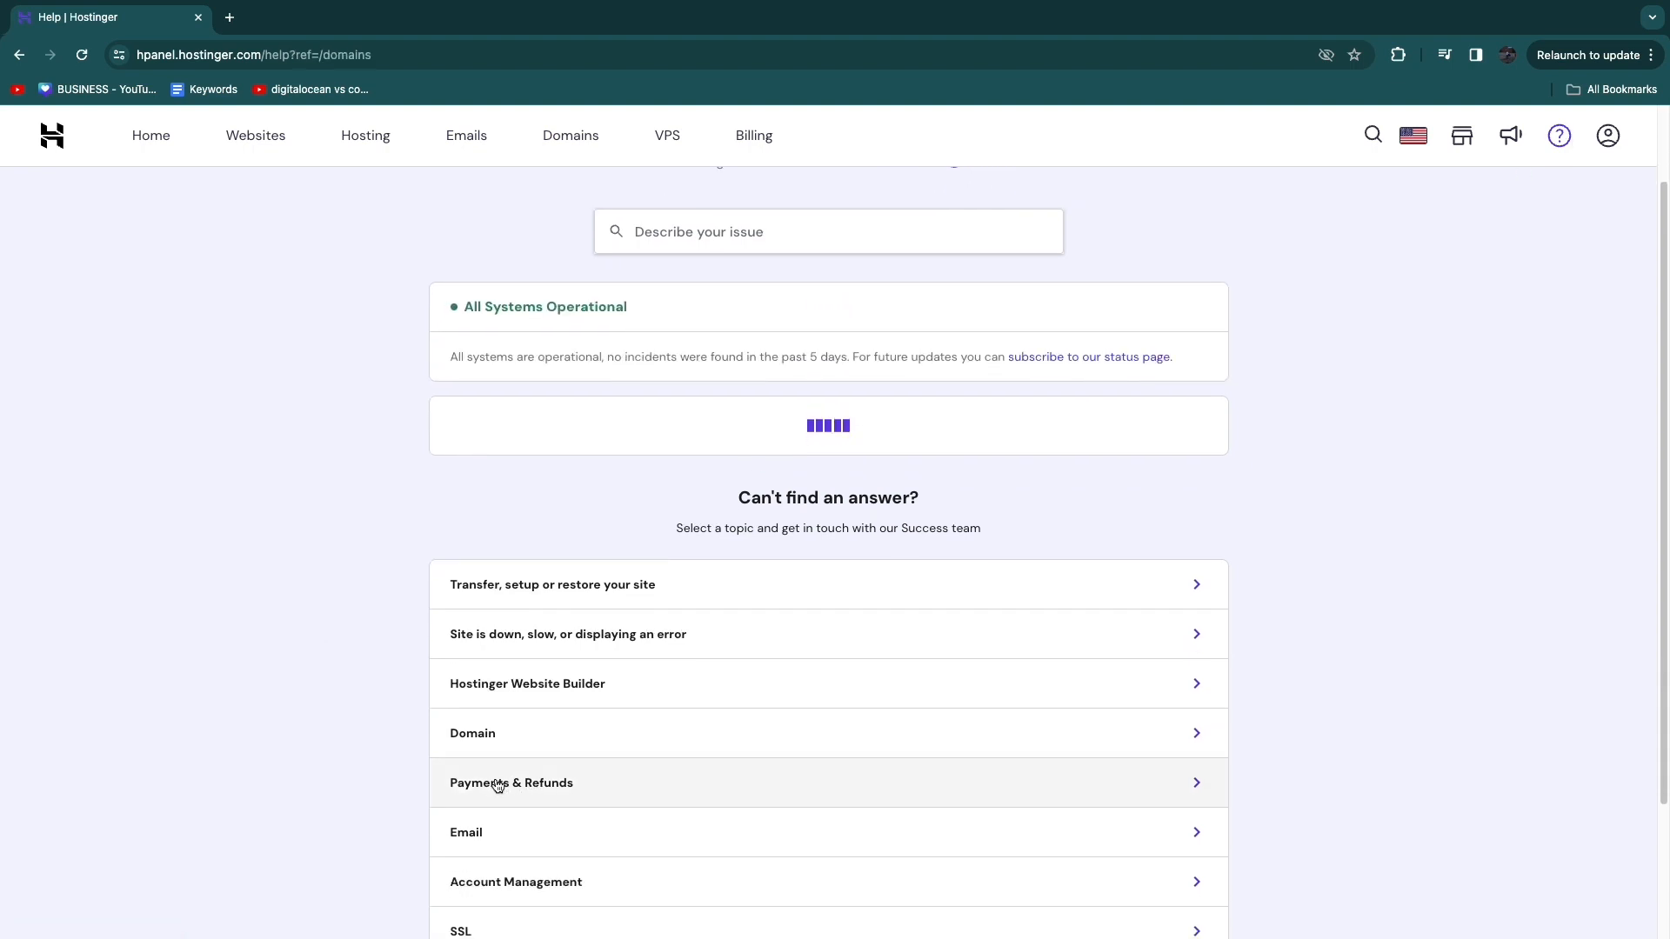
{"action": "left_click", "coordinate": [498, 783]}
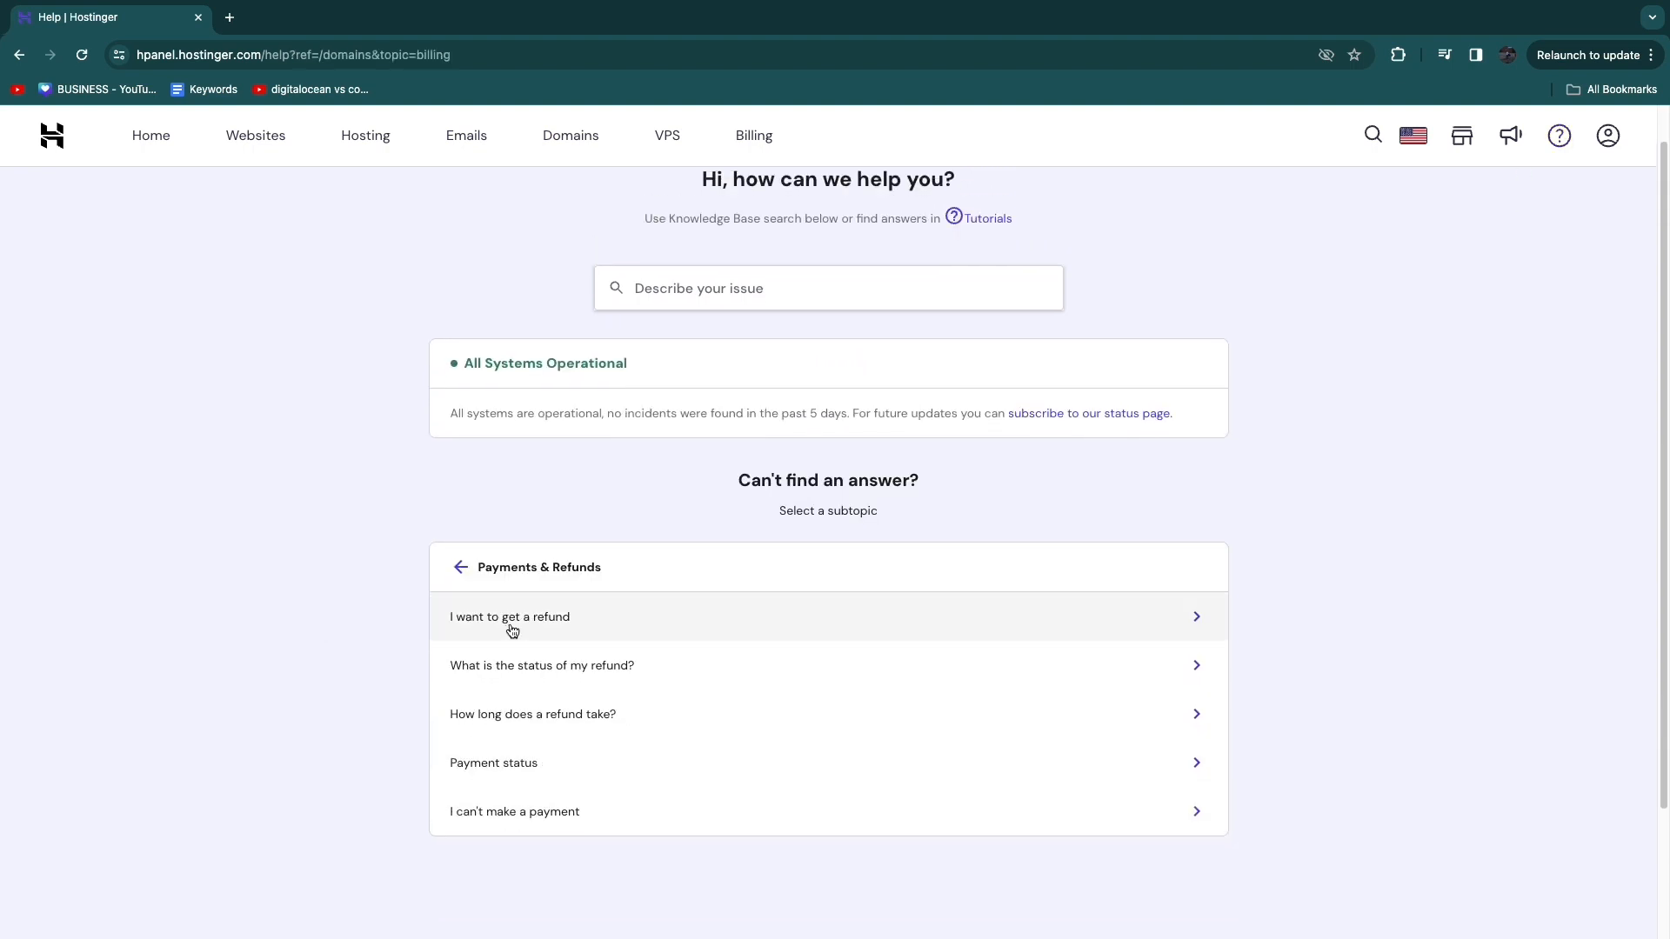
{"action": "left_click", "coordinate": [510, 616]}
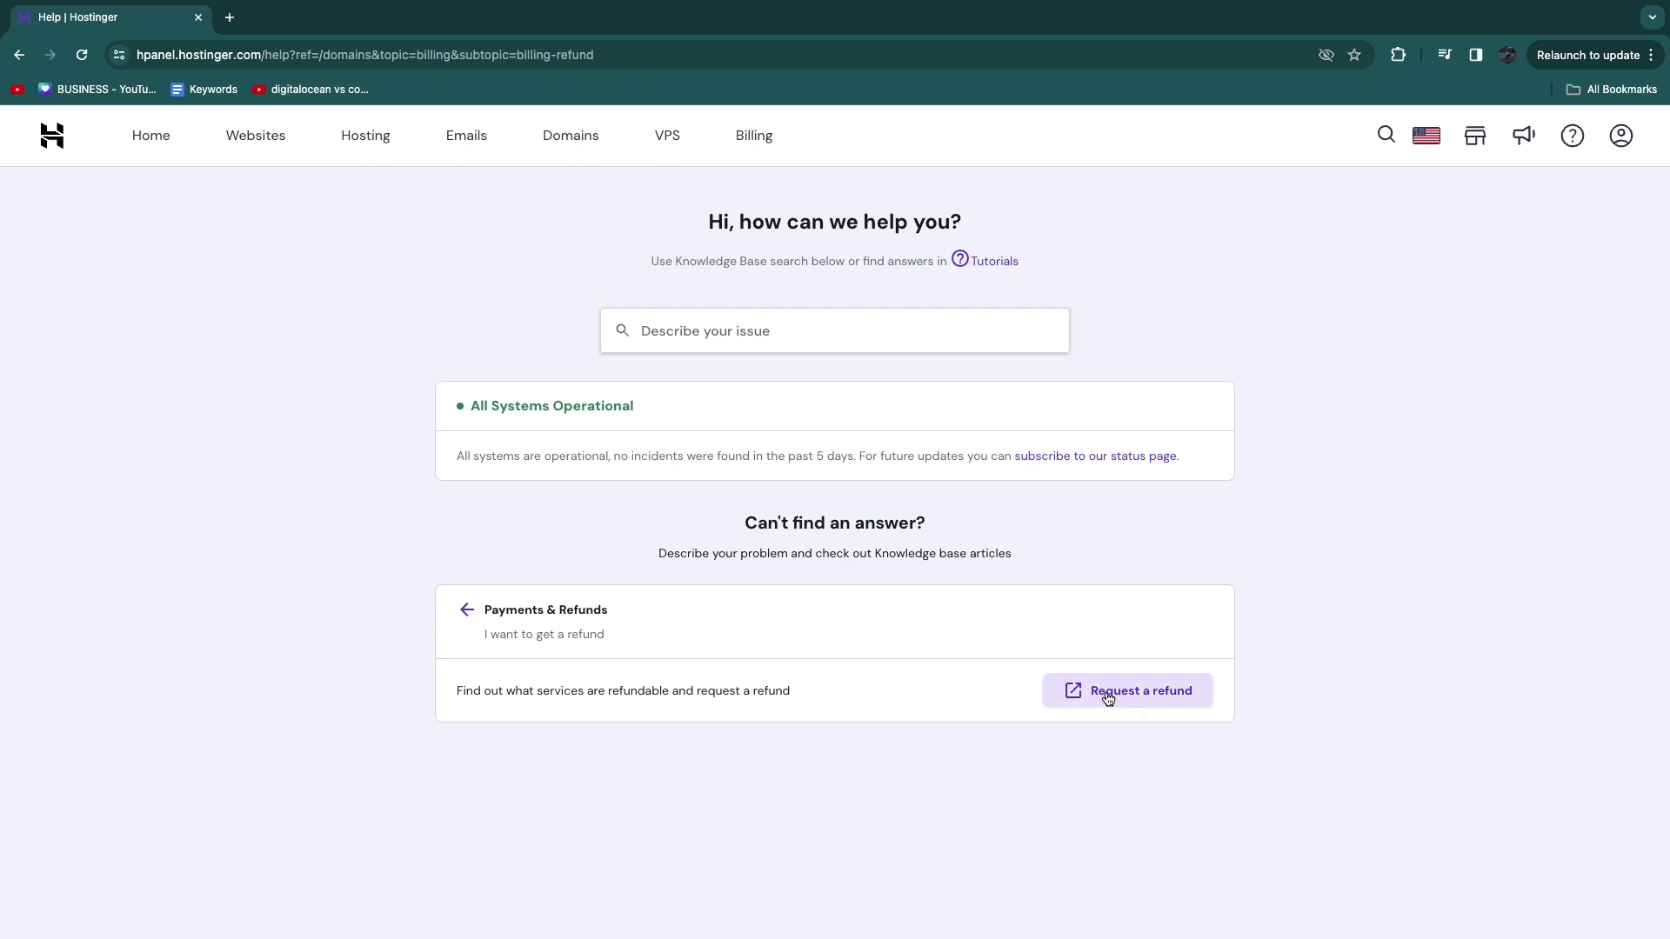
Request a refund and start one for paid invoice H_9278702
{"action": "left_click", "coordinate": [1131, 691]}
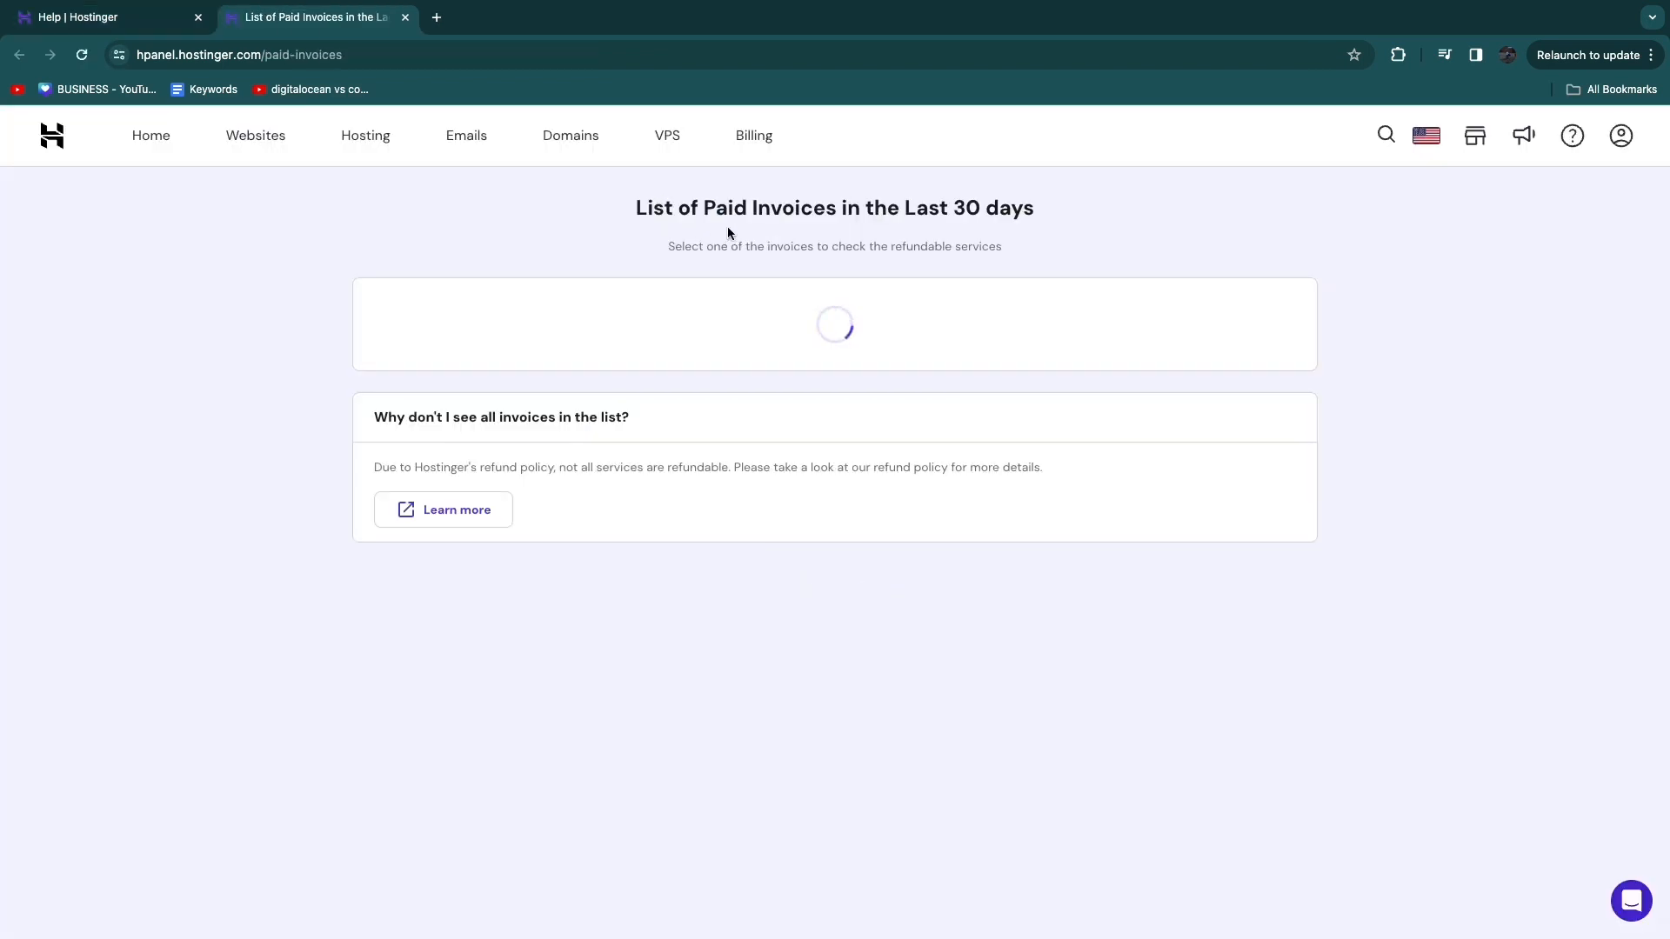
{"action": "left_click_drag", "start_coordinate": [635, 208], "coordinate": [901, 208]}
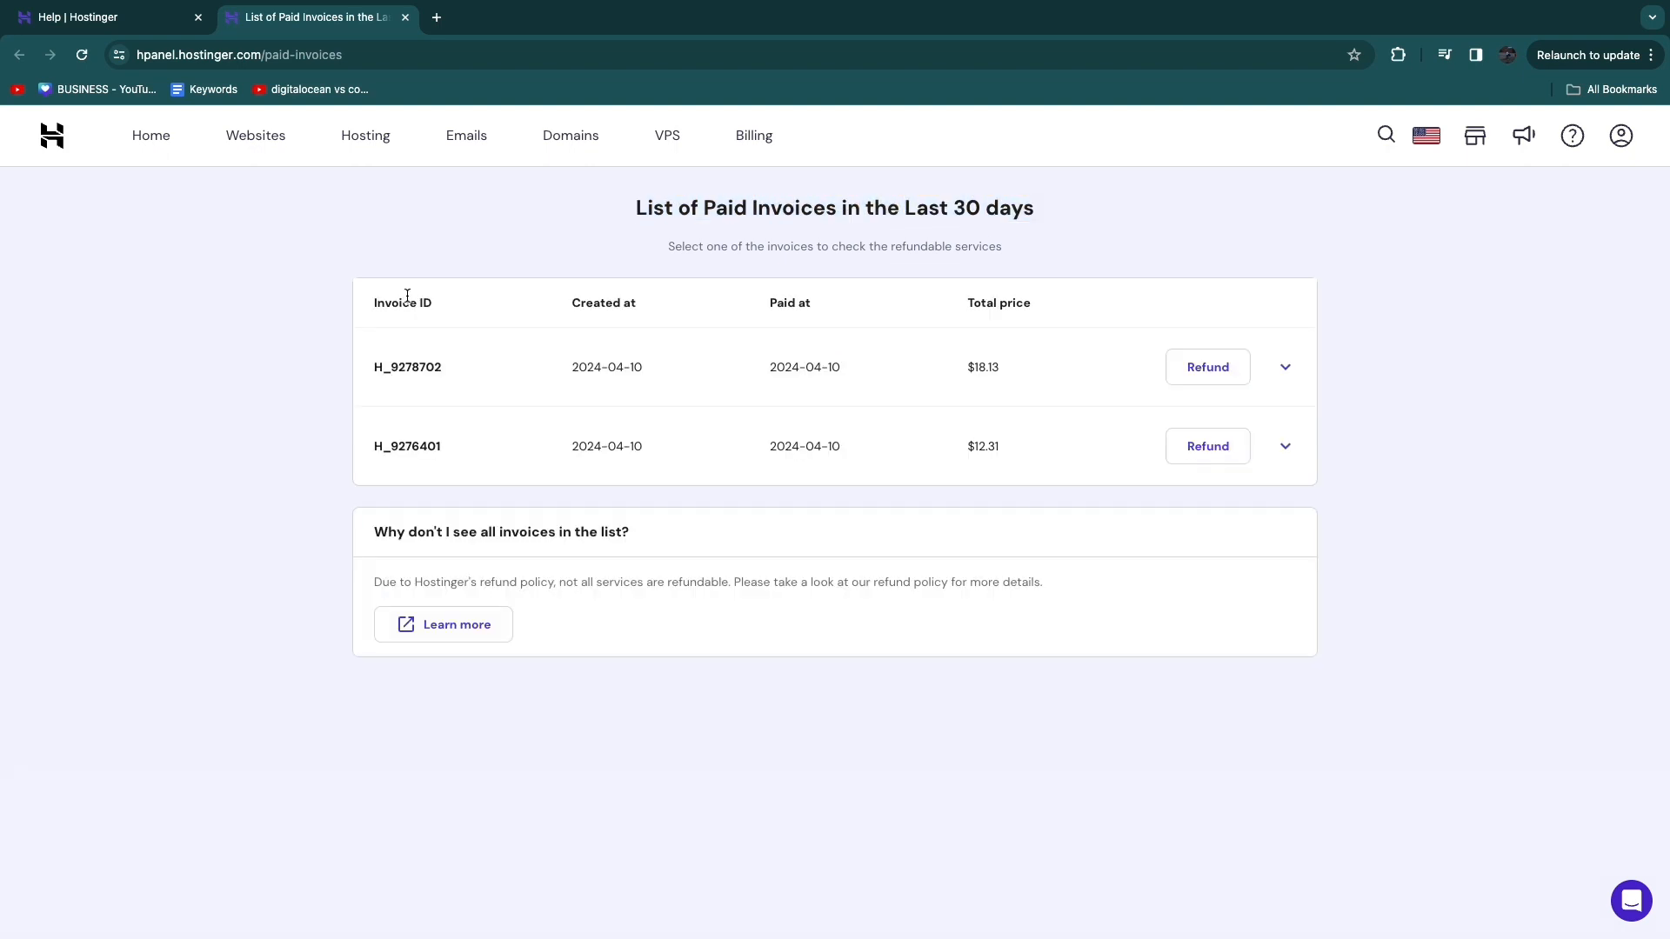
{"action": "mouse_move", "coordinate": [744, 450]}
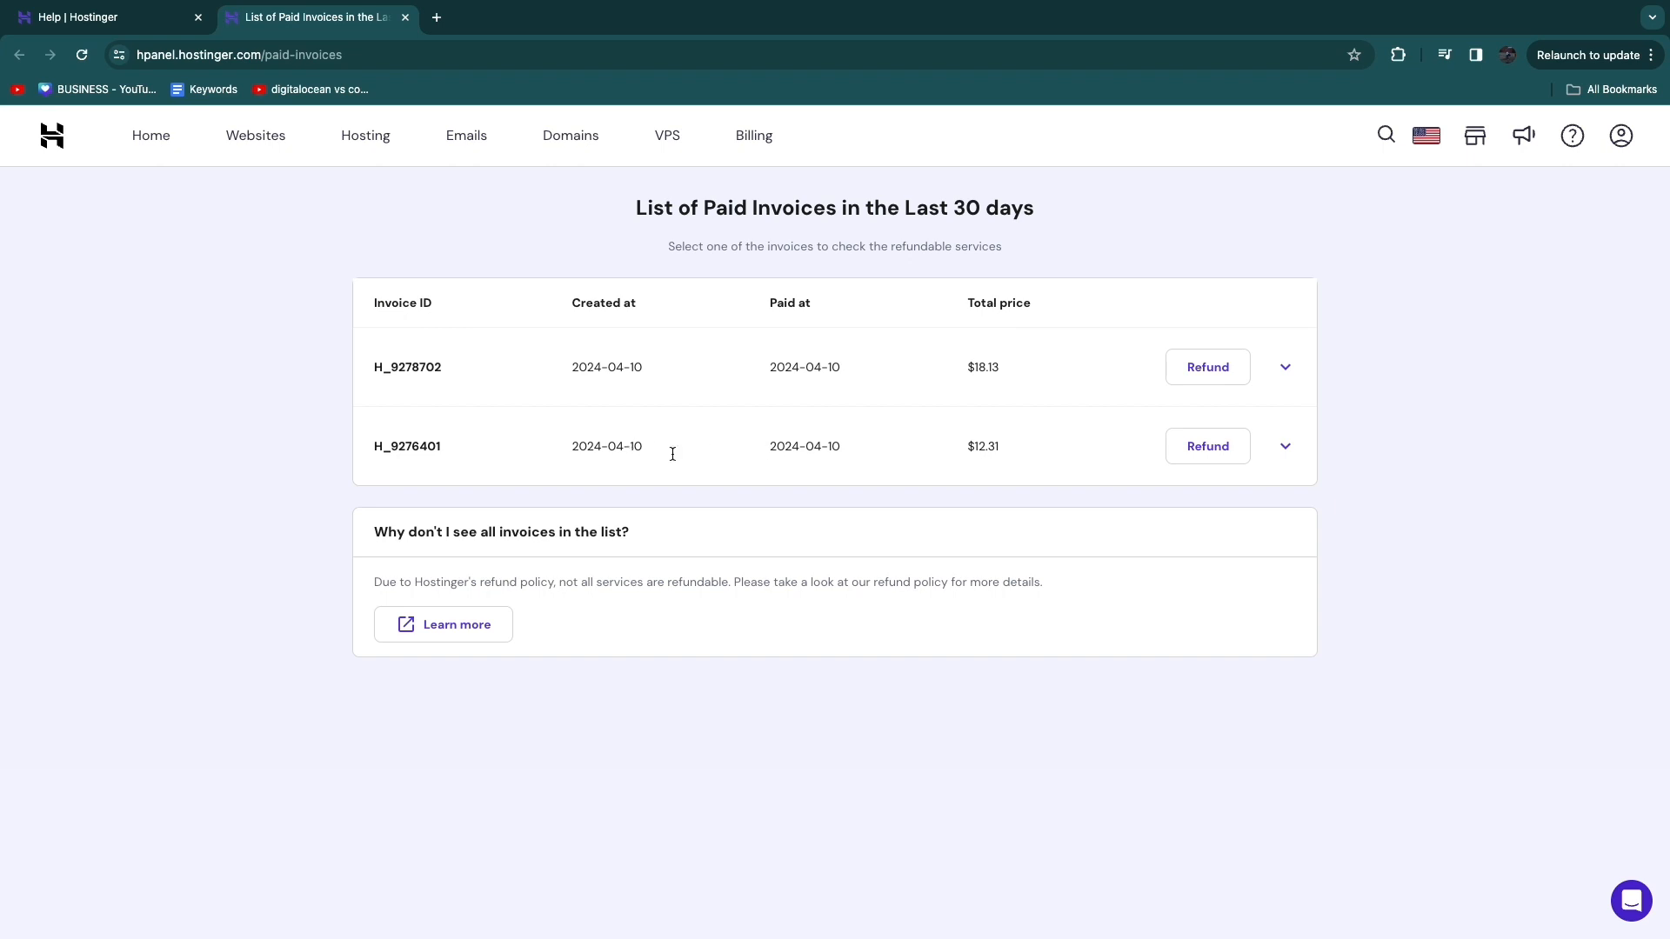
{"action": "left_click", "coordinate": [1207, 367]}
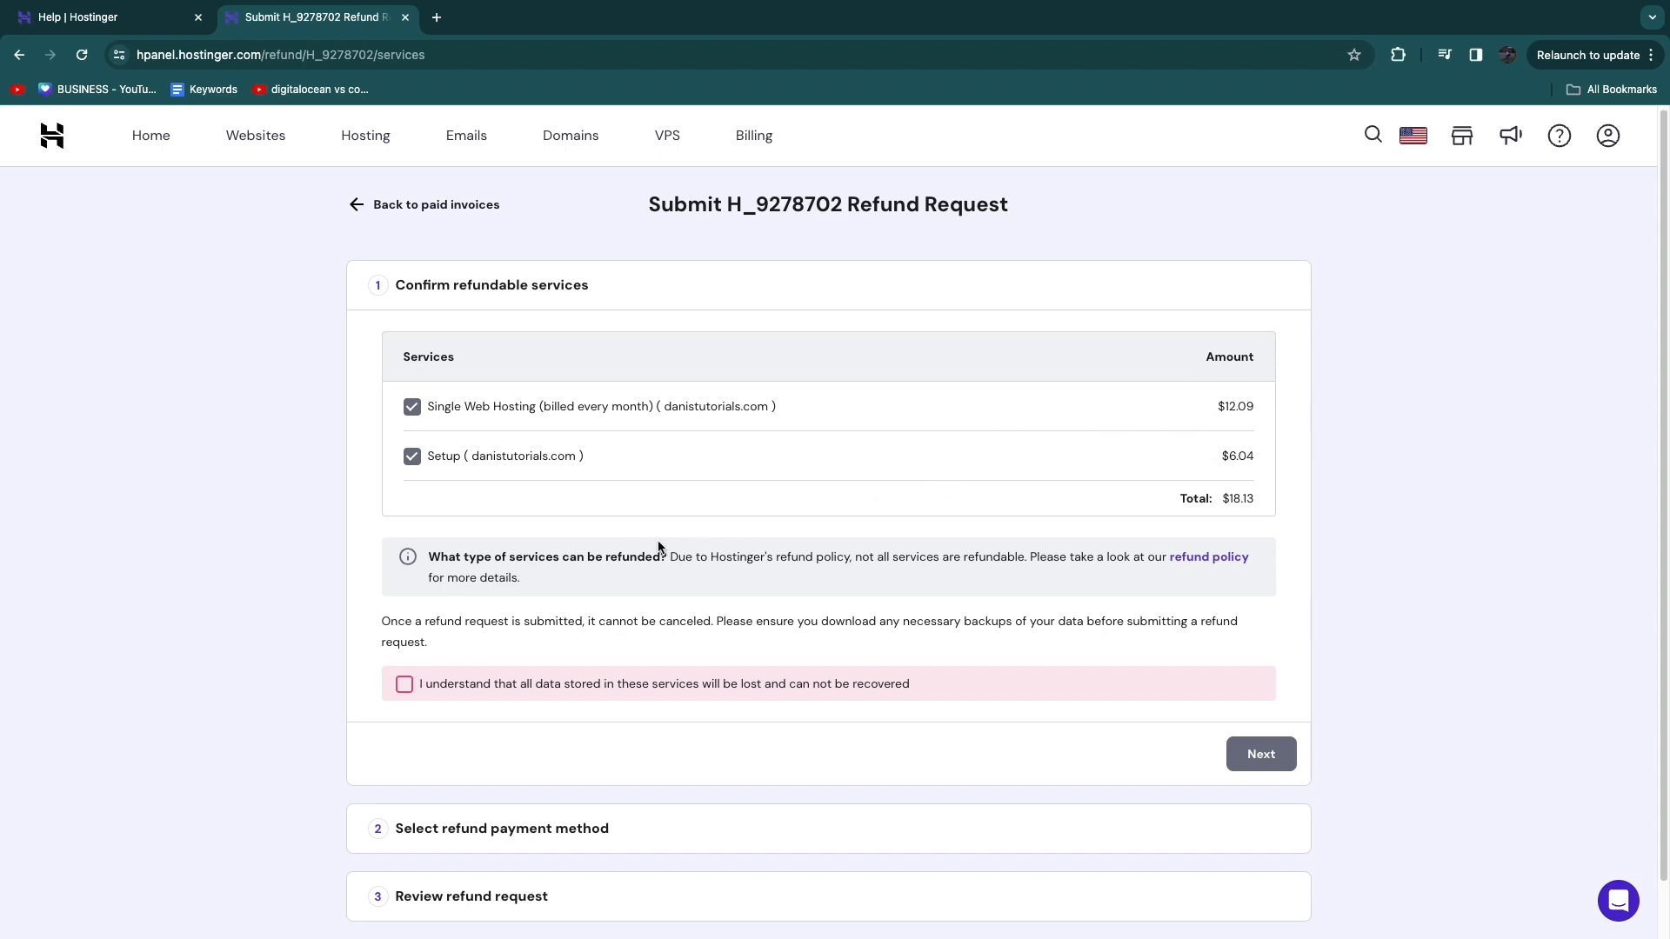
{"action": "mouse_move", "coordinate": [672, 561]}
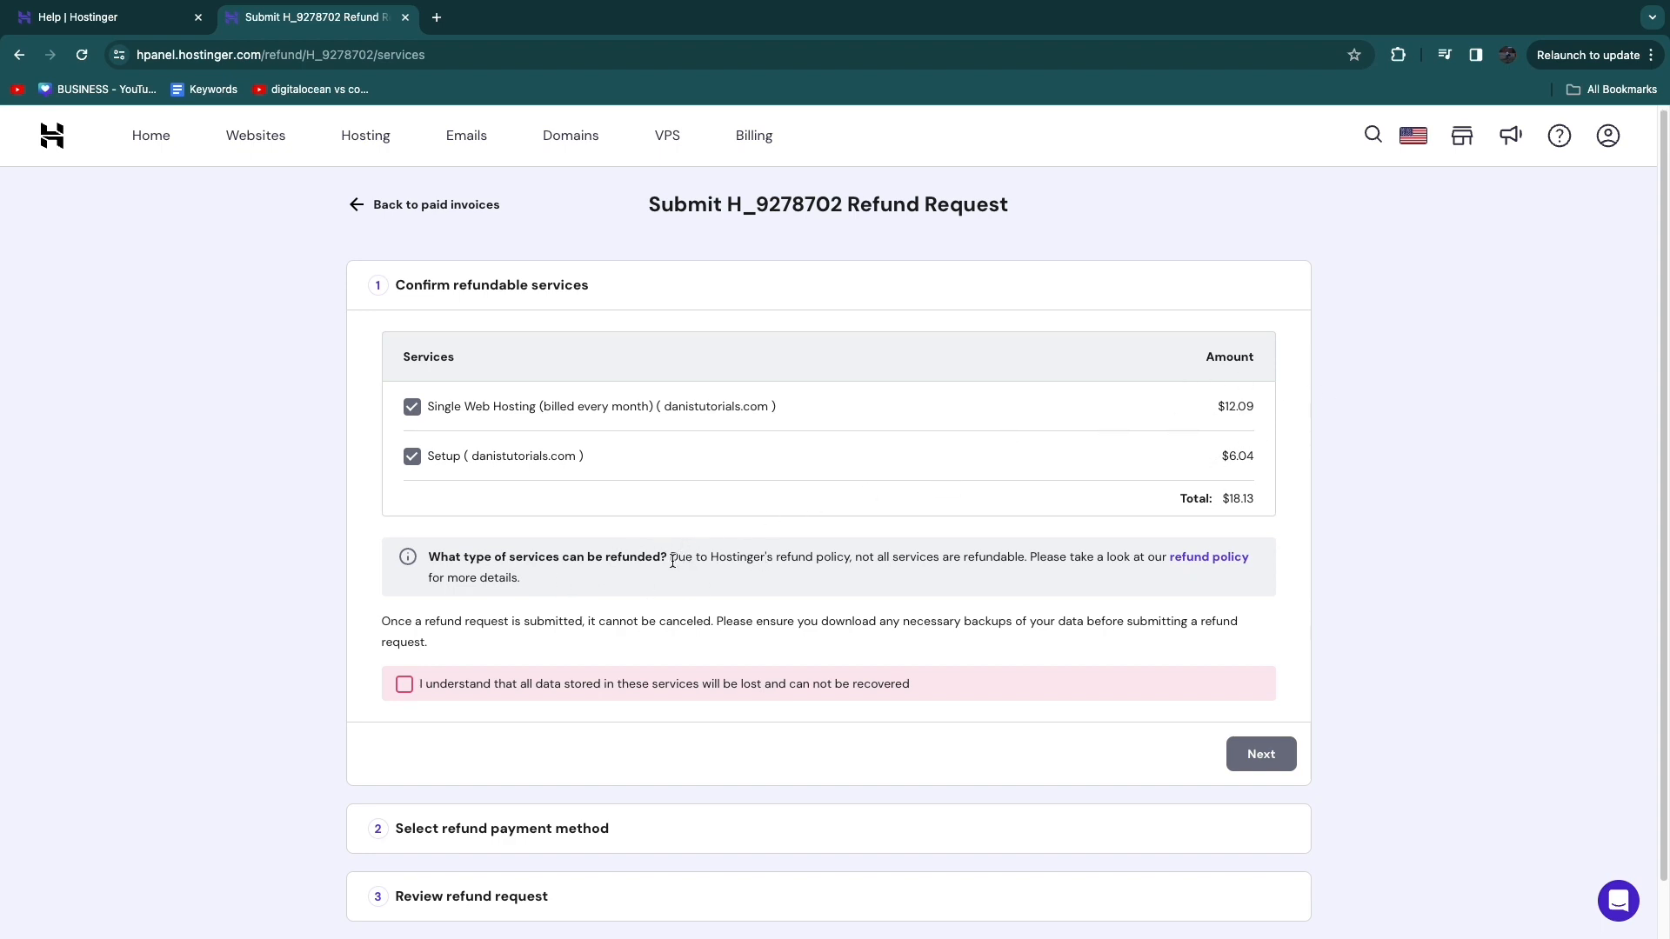
Read the backup warning and tick the data-loss acknowledgement checkbox
{"action": "left_click_drag", "start_coordinate": [669, 556], "coordinate": [997, 556]}
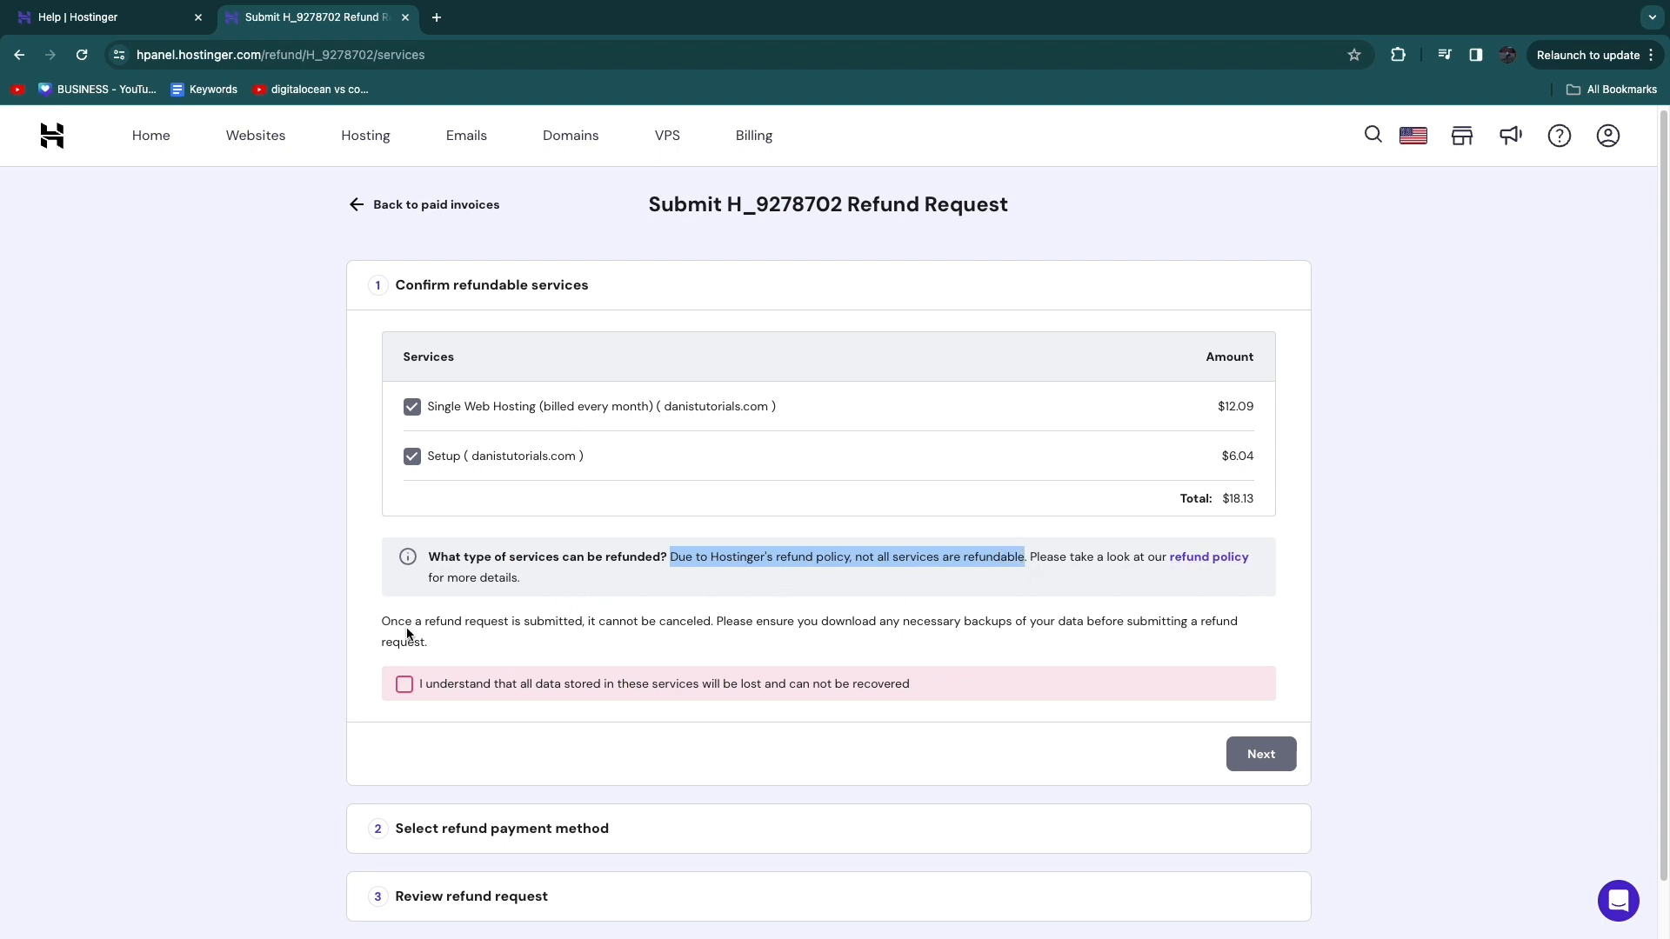
{"action": "left_click_drag", "start_coordinate": [381, 621], "coordinate": [559, 621]}
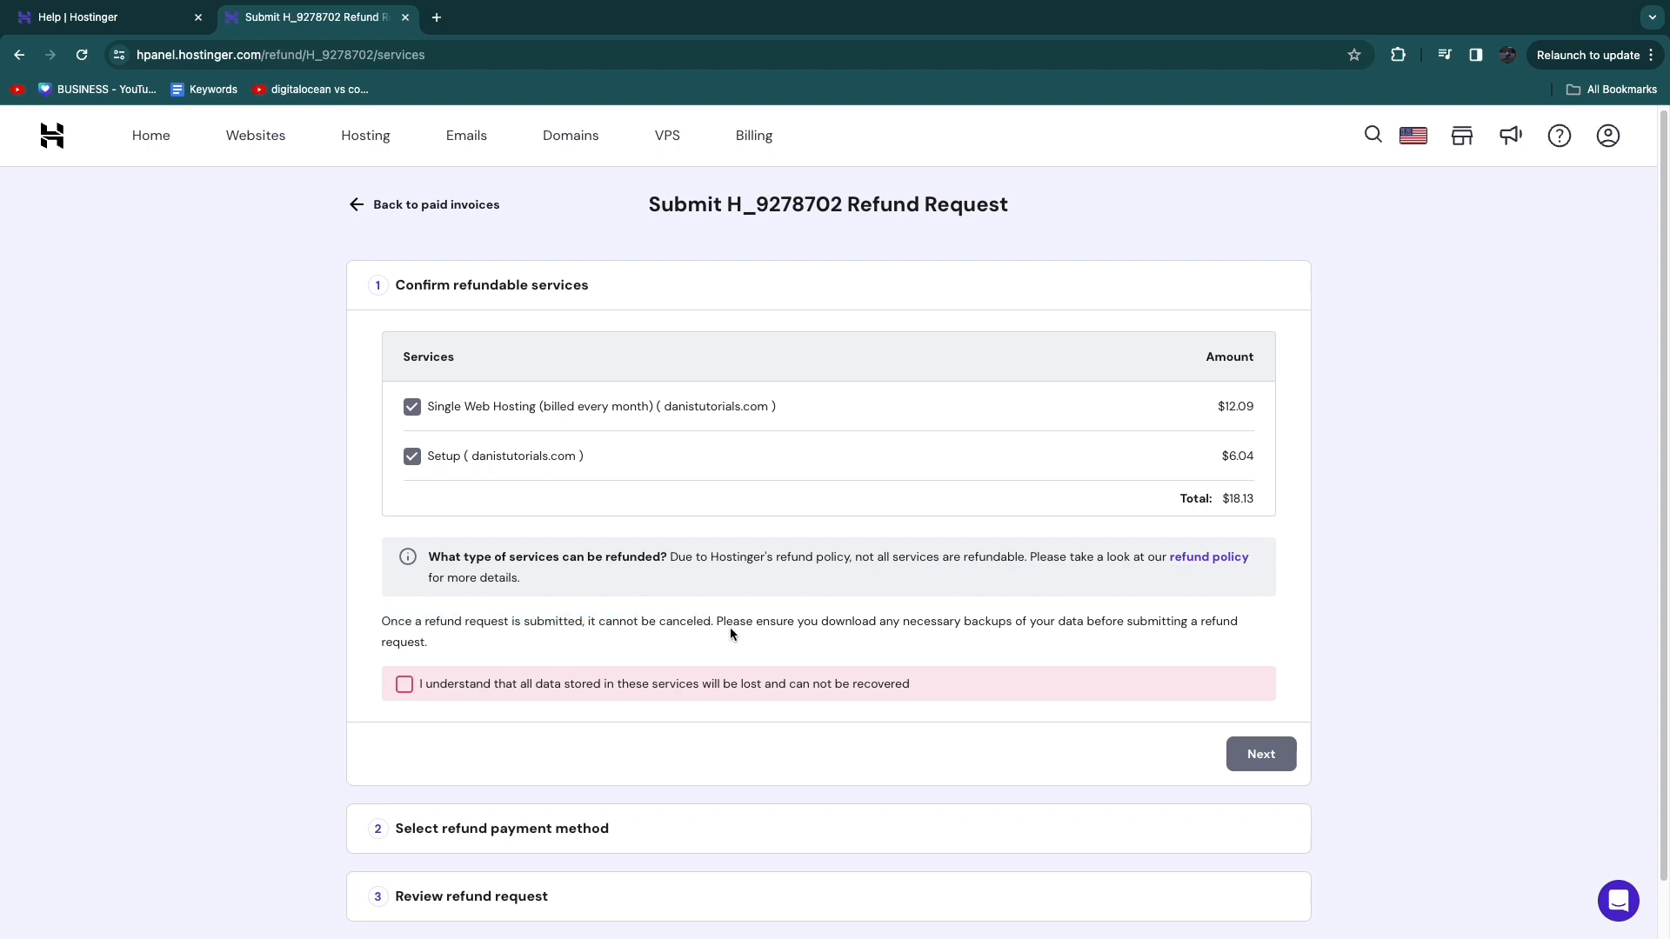
{"action": "left_click_drag", "start_coordinate": [720, 621], "coordinate": [964, 621]}
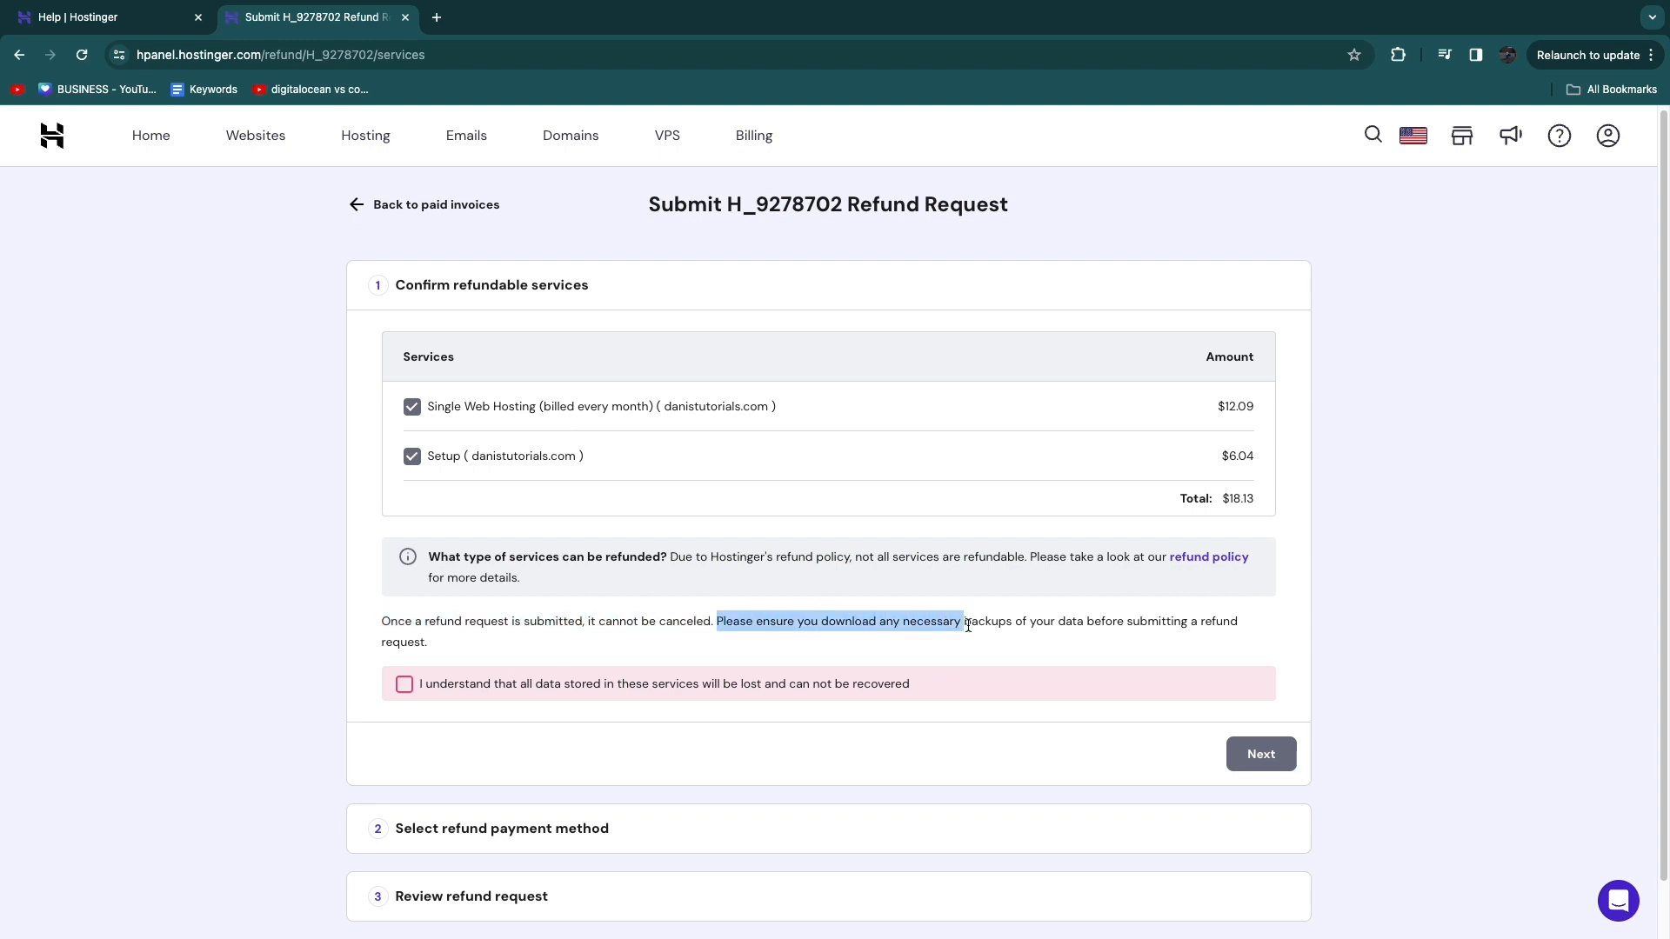
{"action": "left_click_drag", "start_coordinate": [962, 621], "coordinate": [1172, 627]}
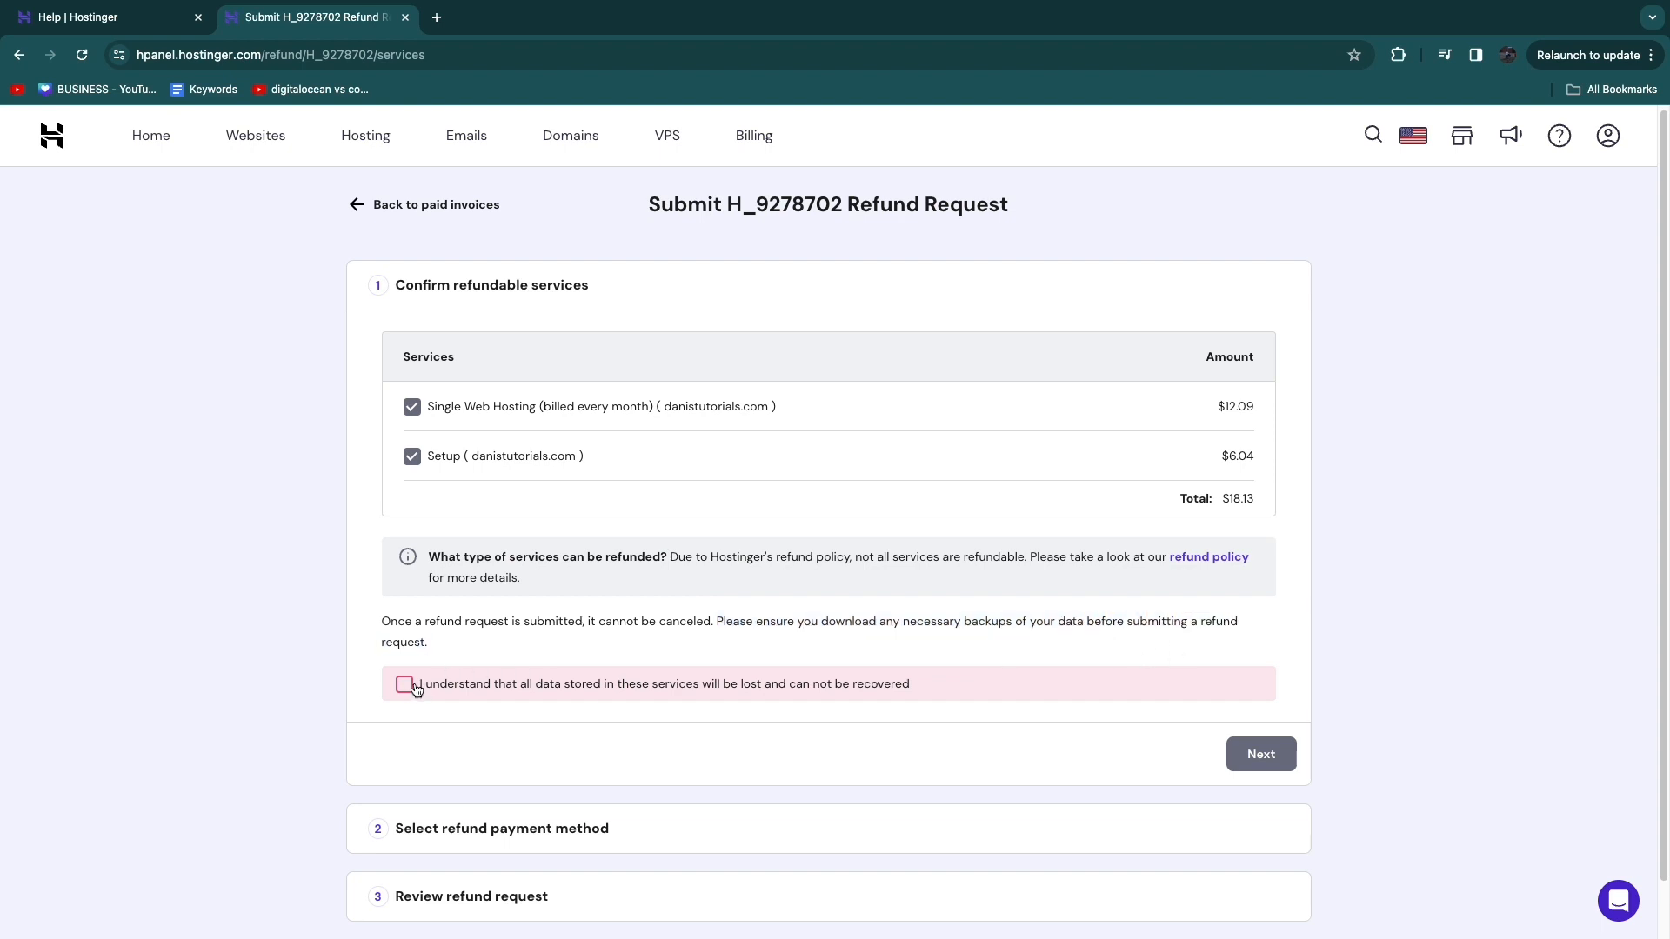
{"action": "left_click", "coordinate": [404, 684]}
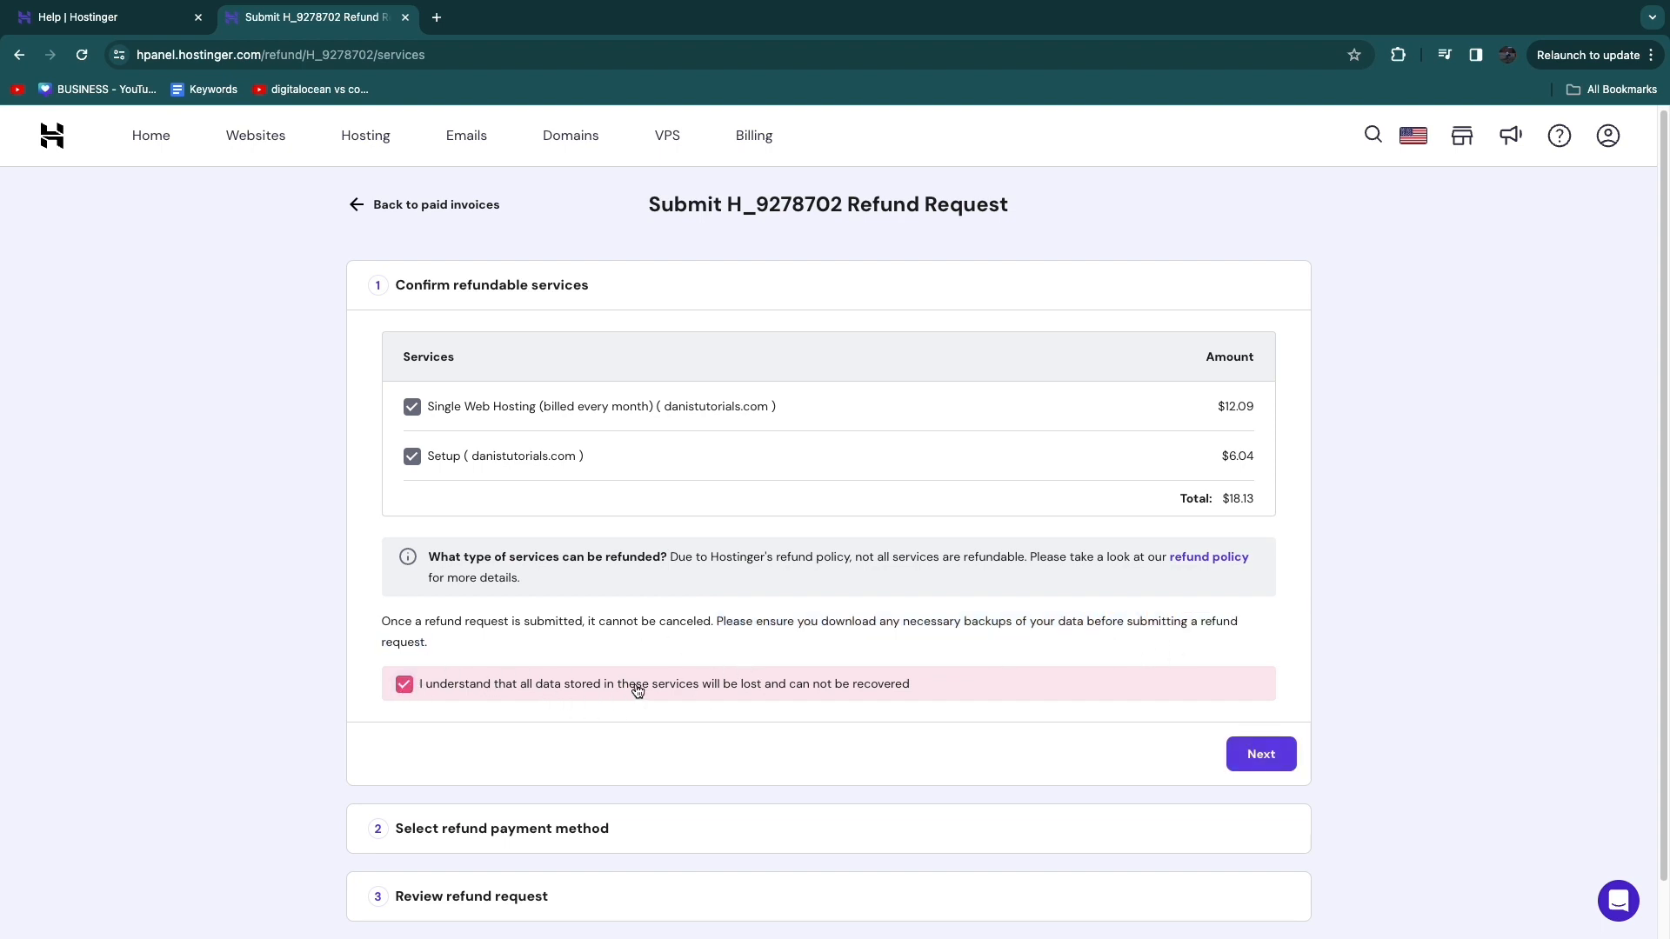
{"action": "mouse_move", "coordinate": [791, 720]}
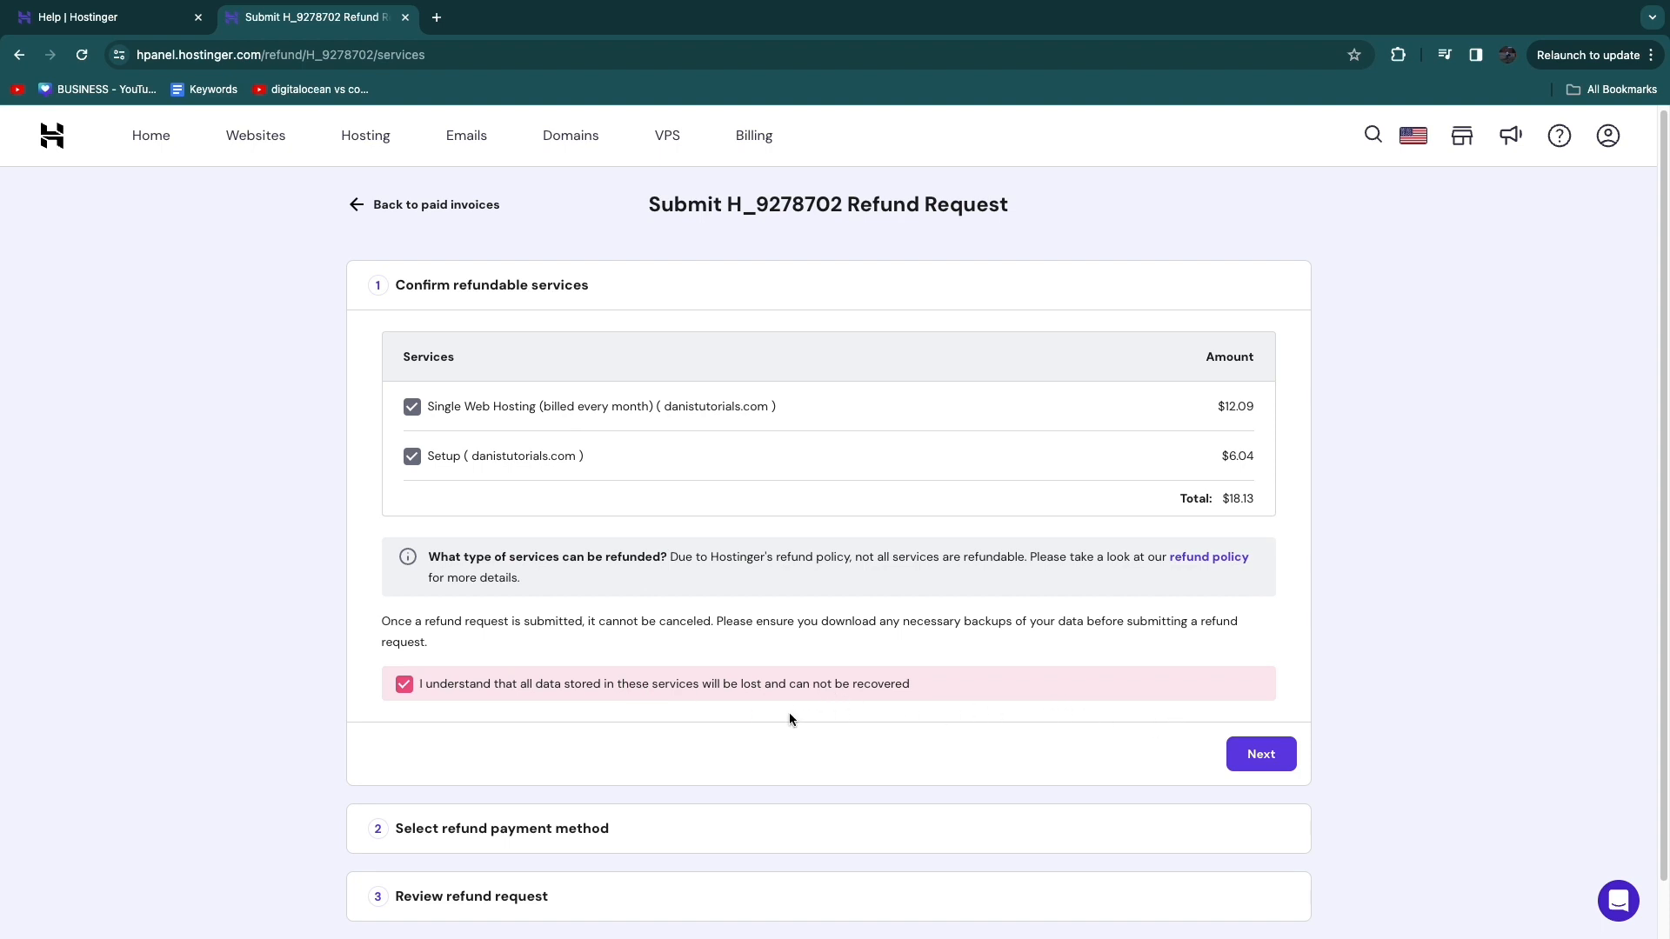
Choose 'Original payment method - stripe_direct' for the refund instead of Hostinger Balance
{"action": "left_click", "coordinate": [1261, 754]}
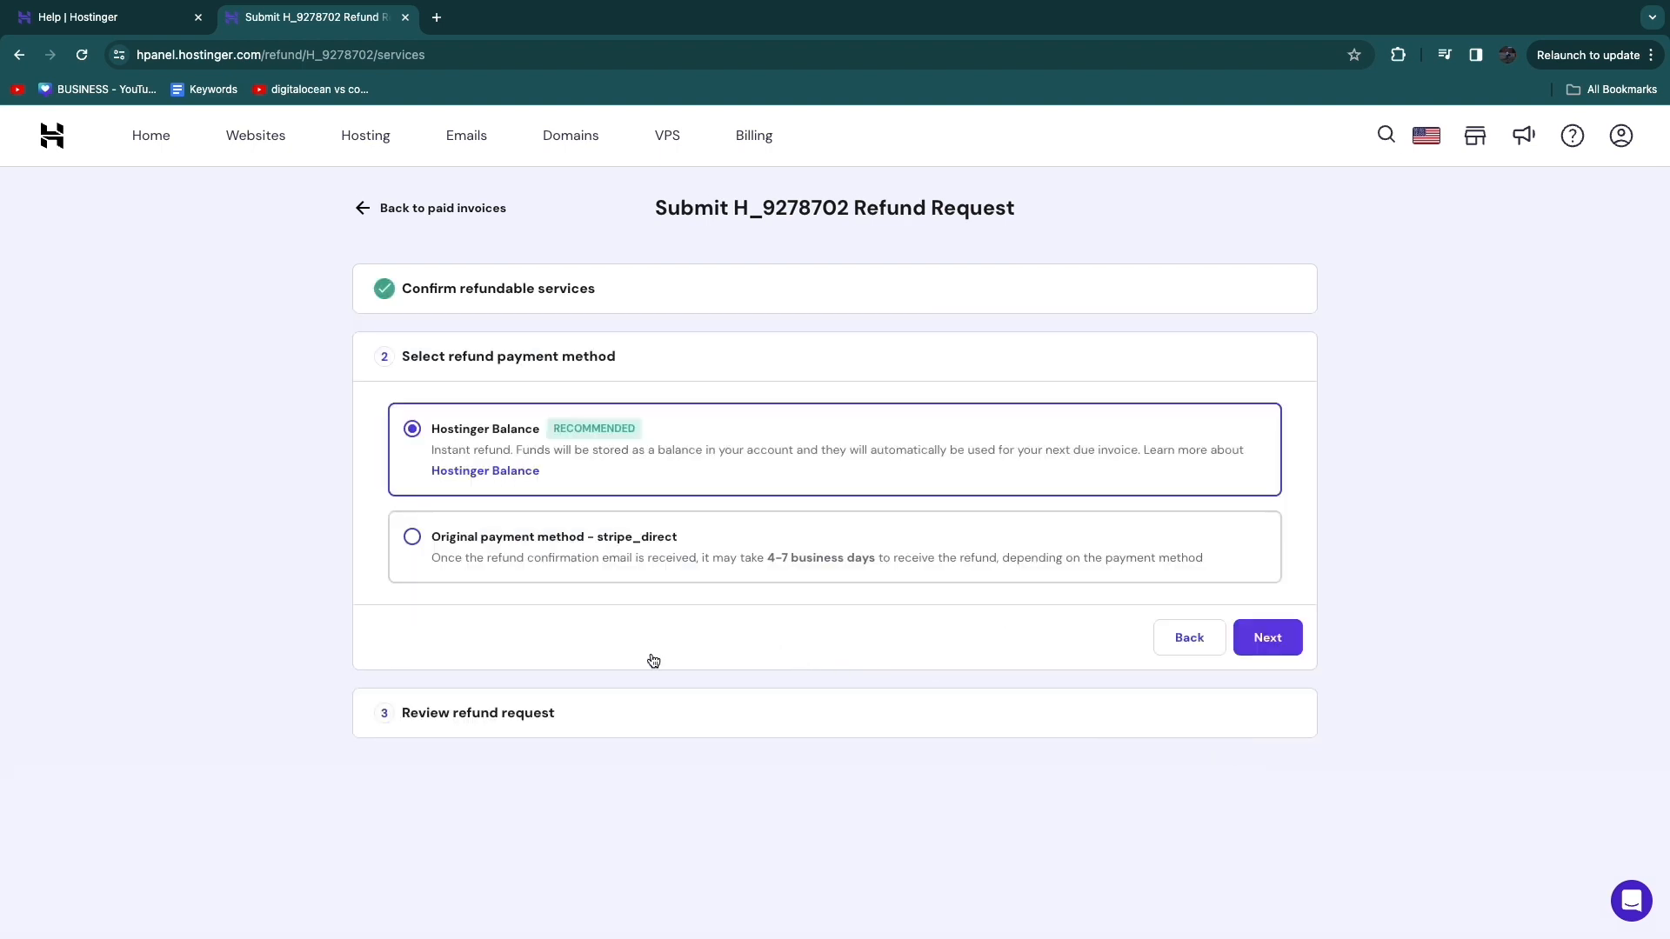
{"action": "double_click", "coordinate": [507, 356]}
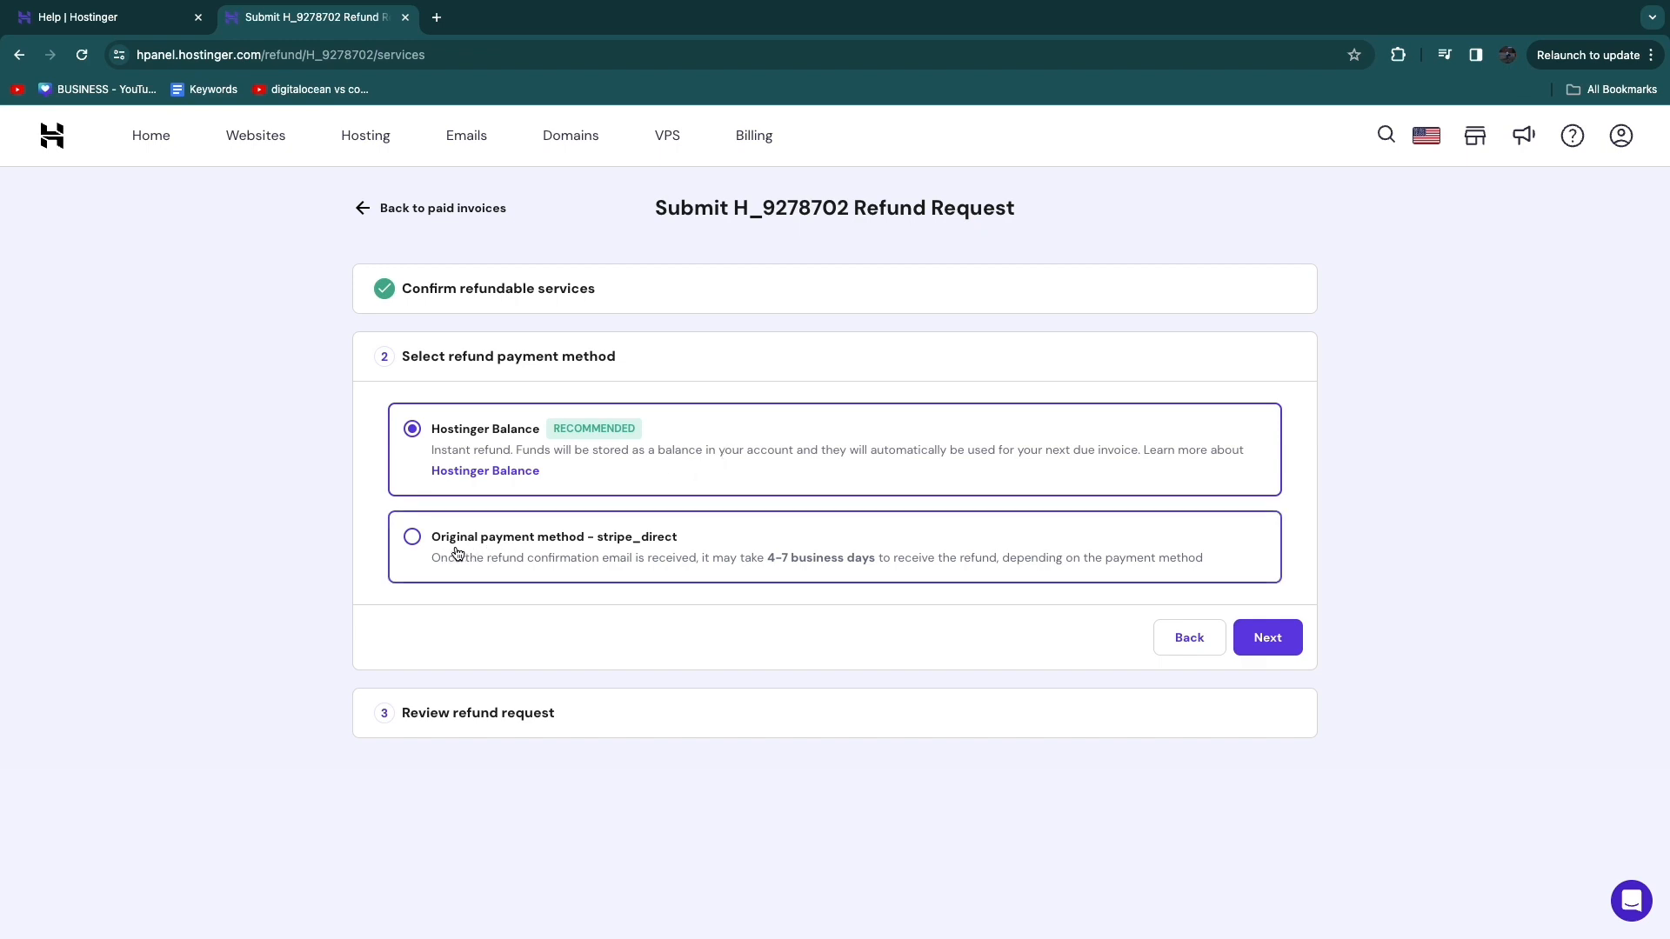
{"action": "mouse_move", "coordinate": [432, 571]}
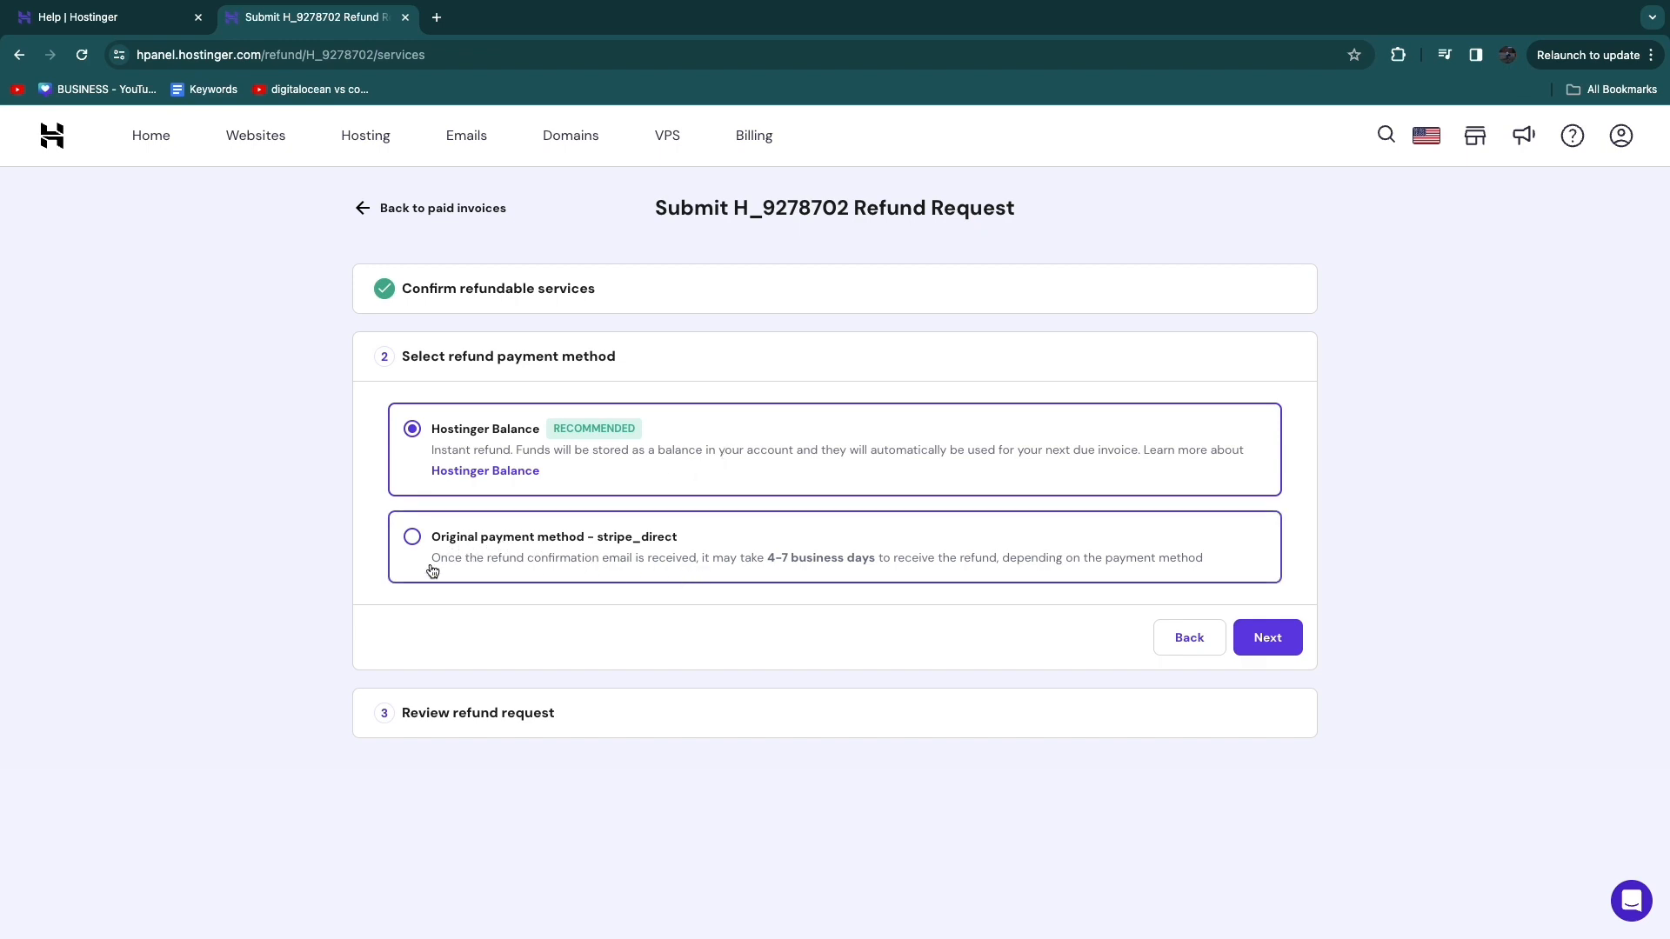
{"action": "left_click", "coordinate": [413, 537]}
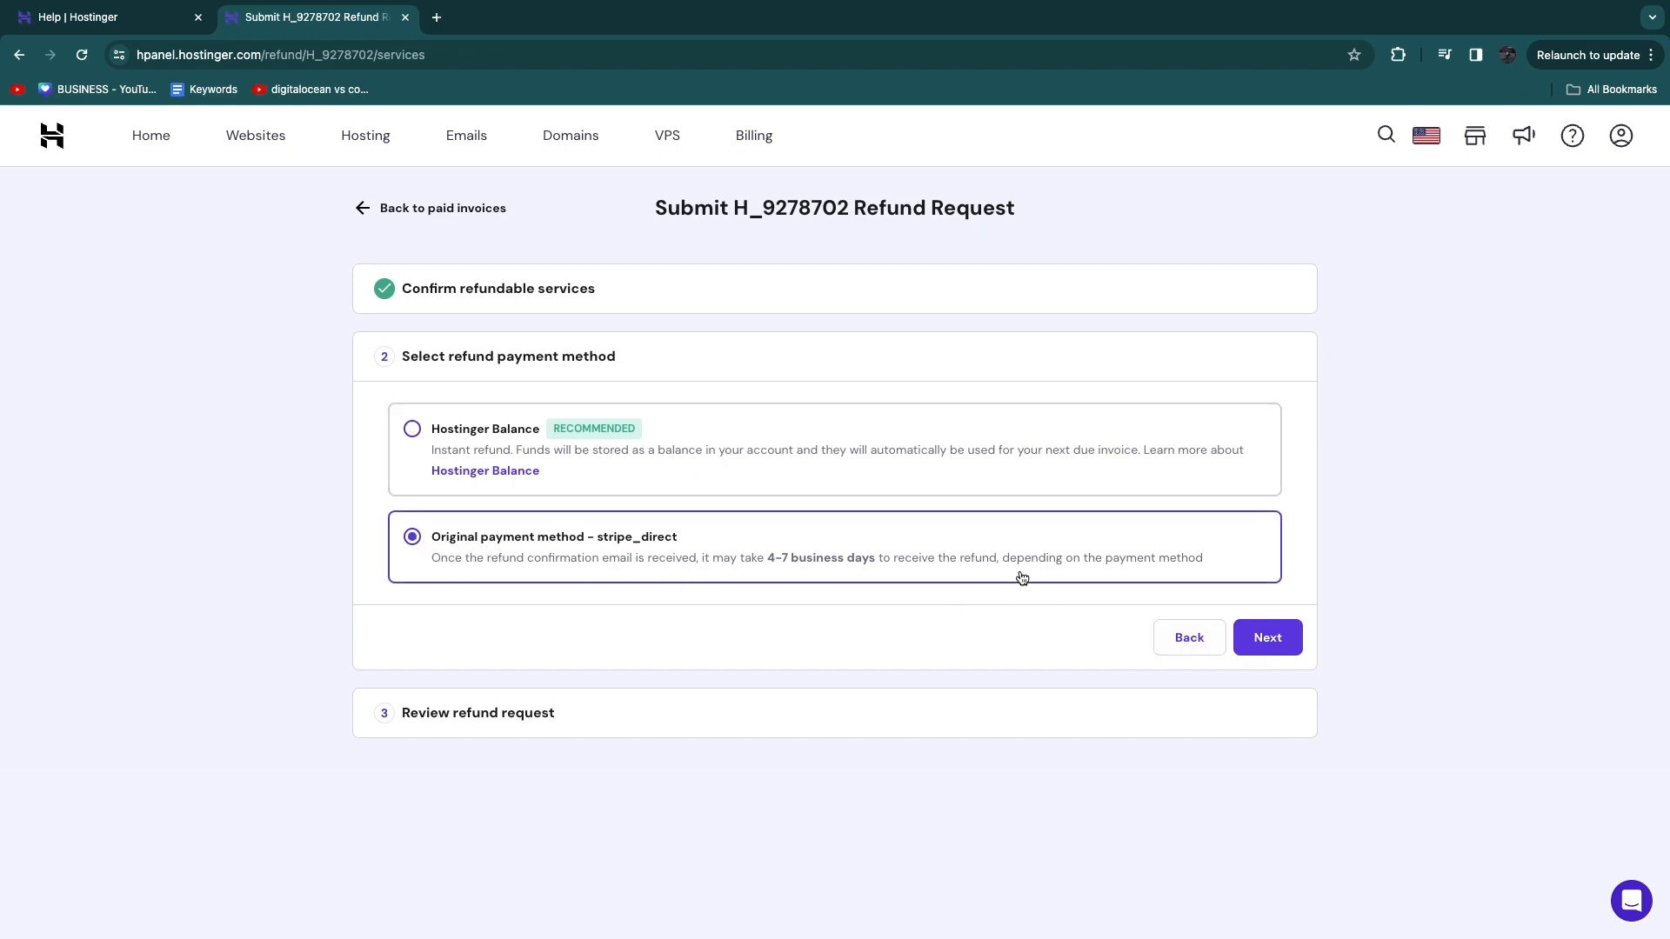
Review the $18.13 stripe_direct refund summary and submit the request
{"action": "left_click", "coordinate": [1267, 637]}
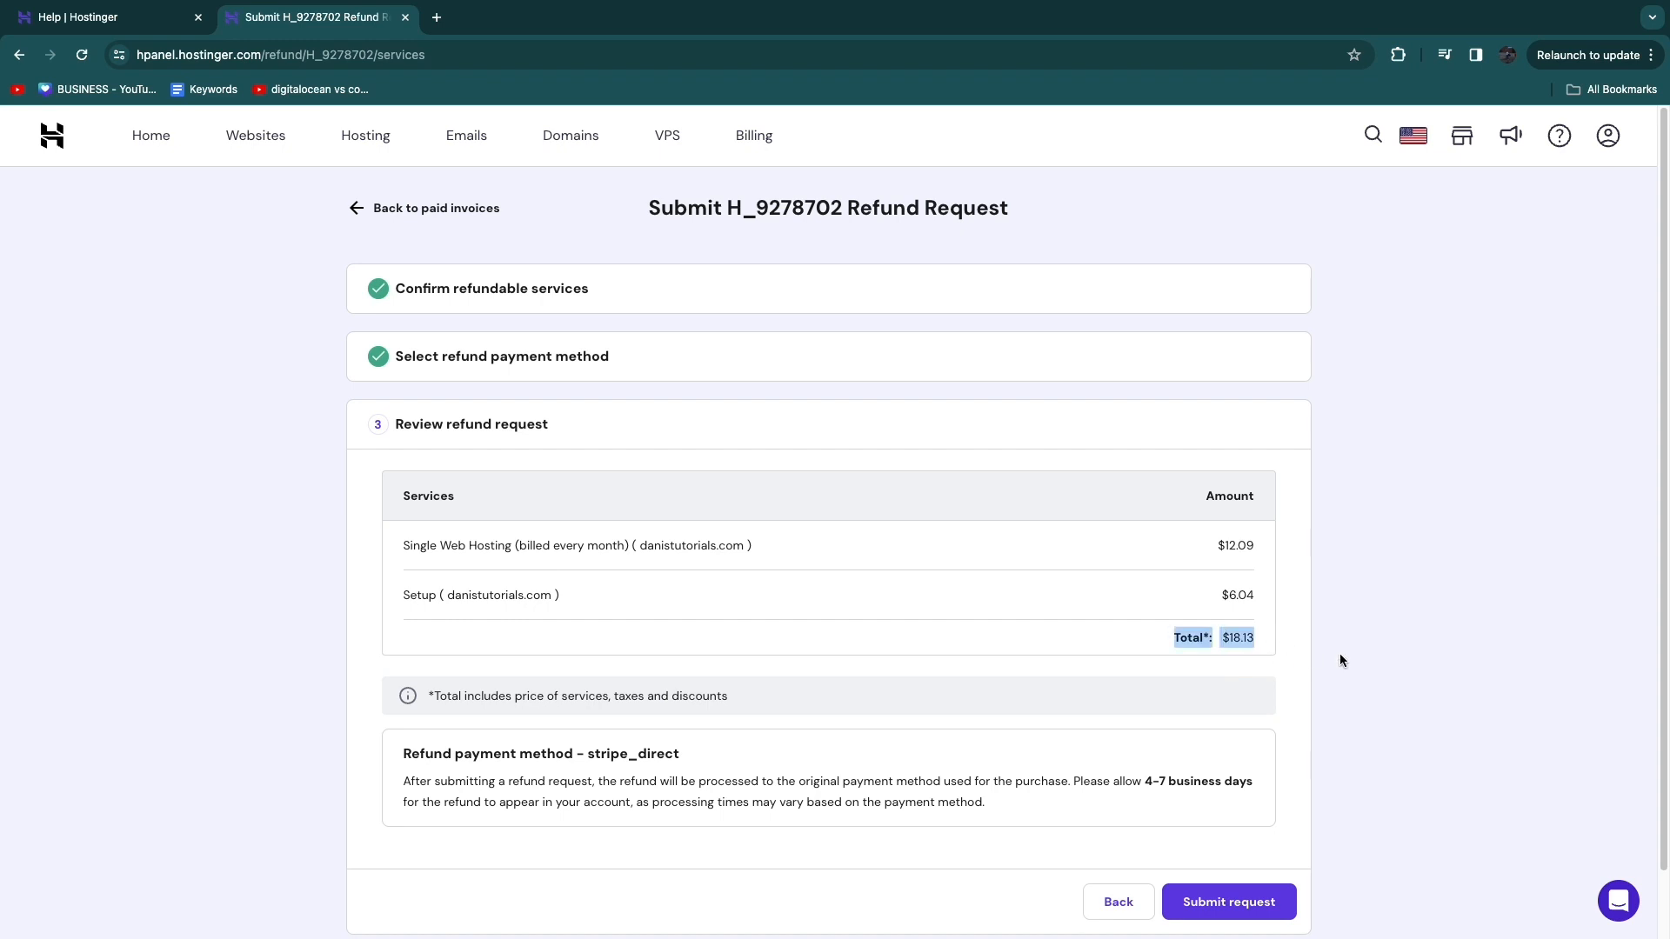
{"action": "scroll", "scroll_direction": "down", "scroll_amount": 3}
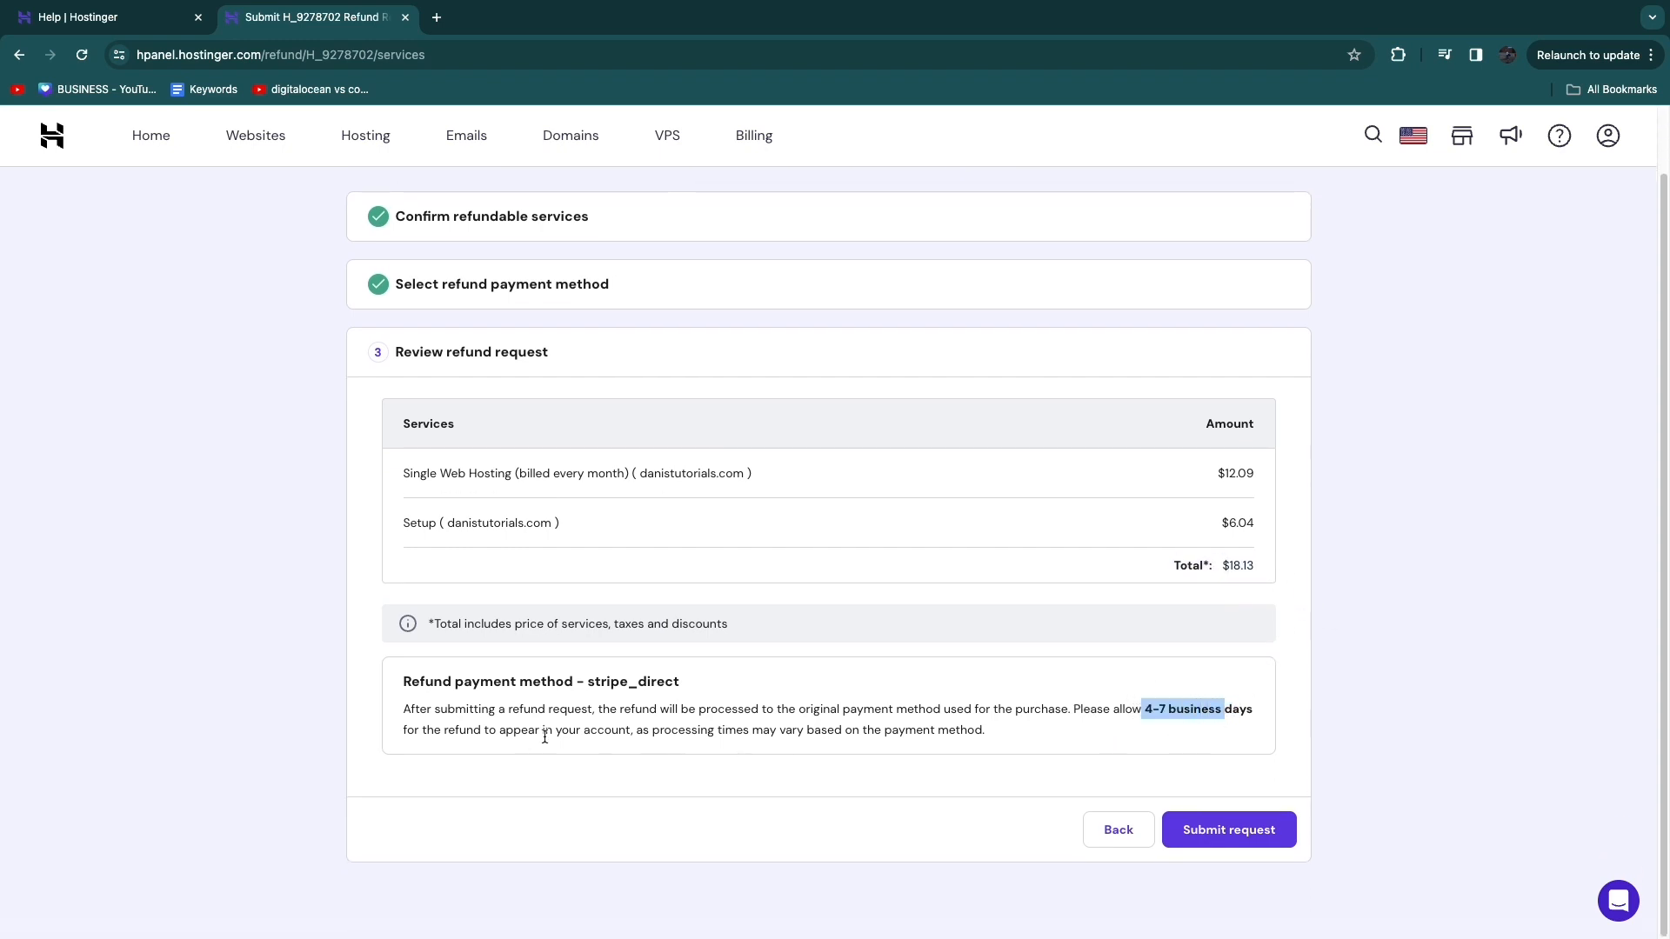
{"action": "mouse_move", "coordinate": [1236, 831]}
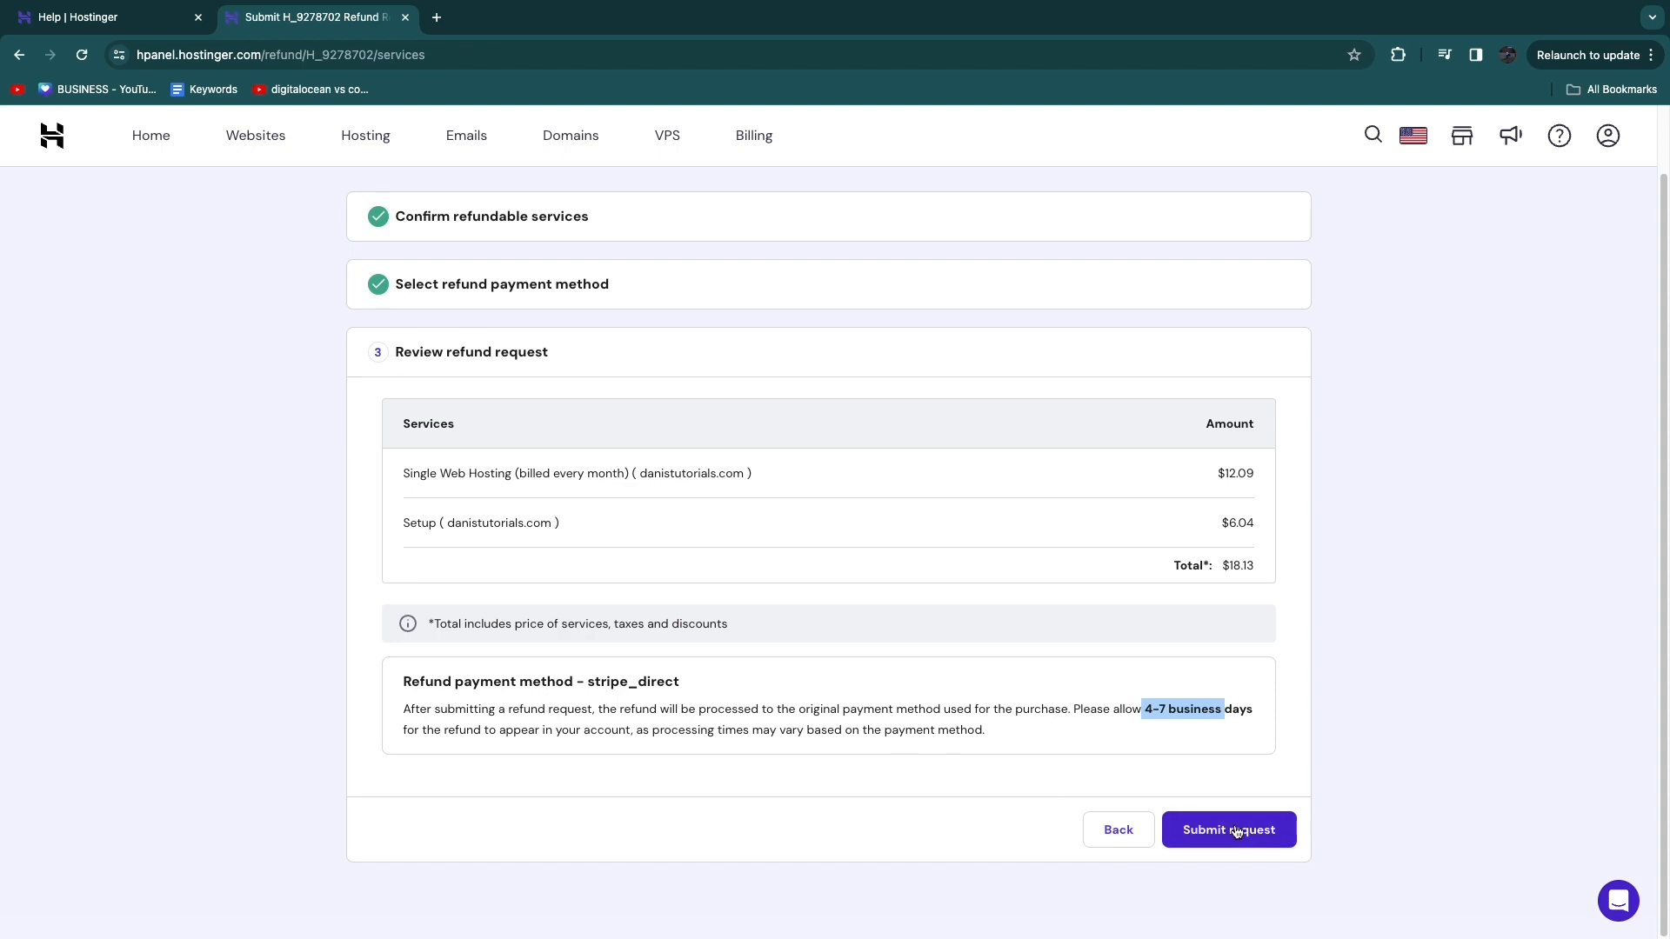
{"action": "left_click", "coordinate": [1229, 830]}
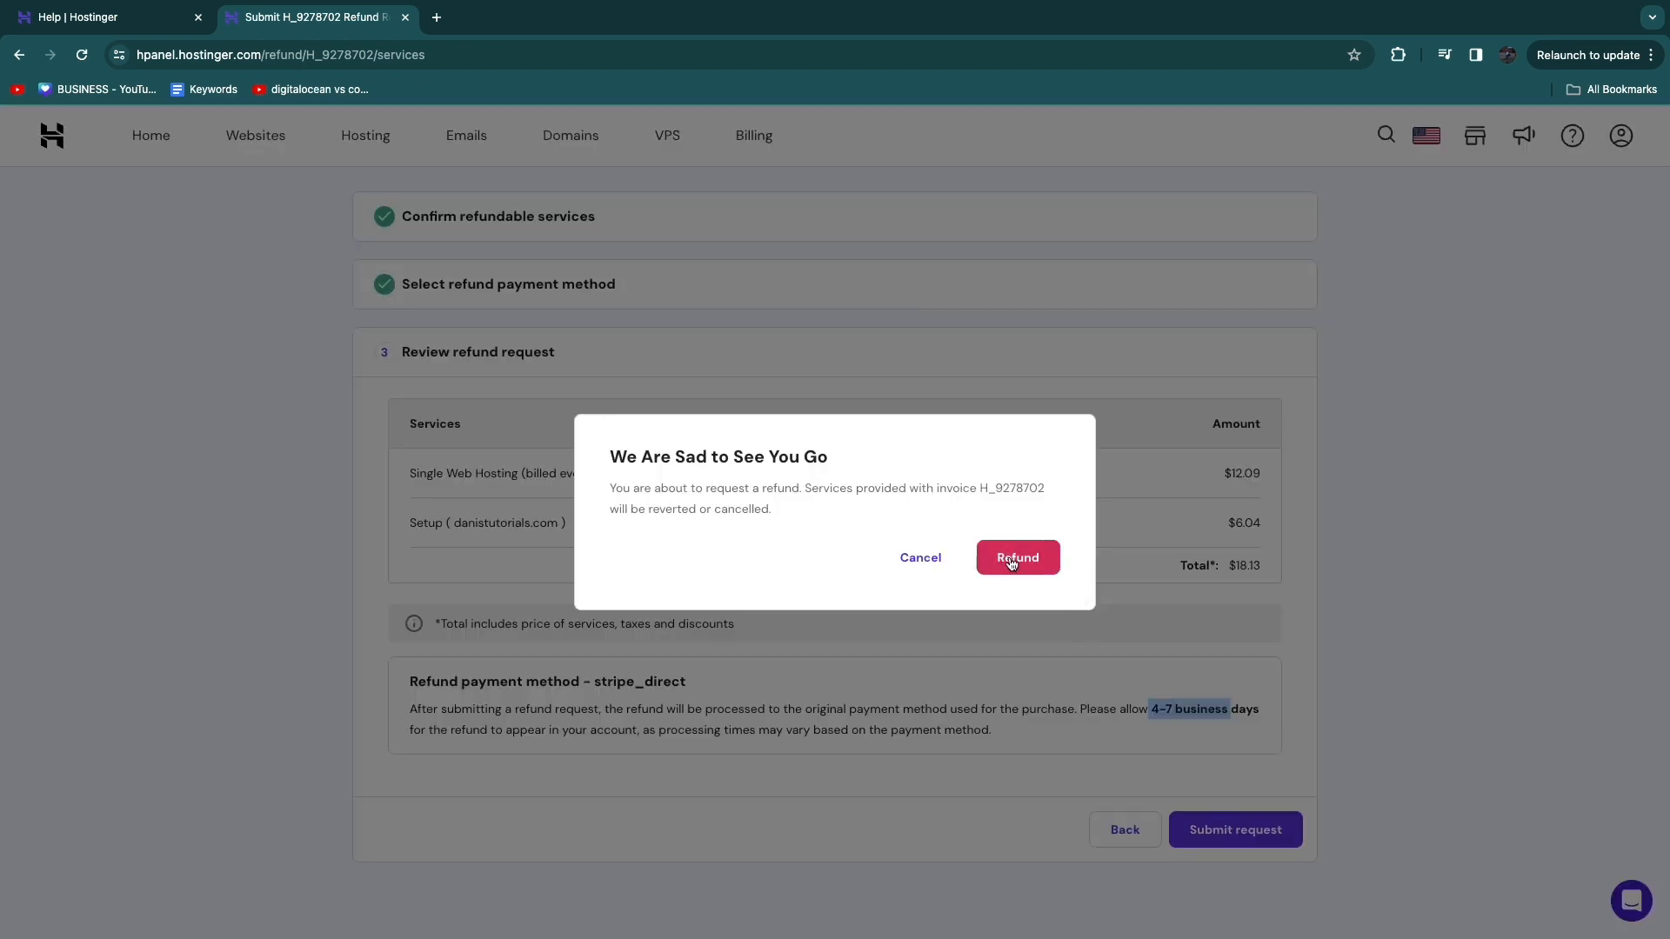
{"action": "left_click", "coordinate": [1017, 557]}
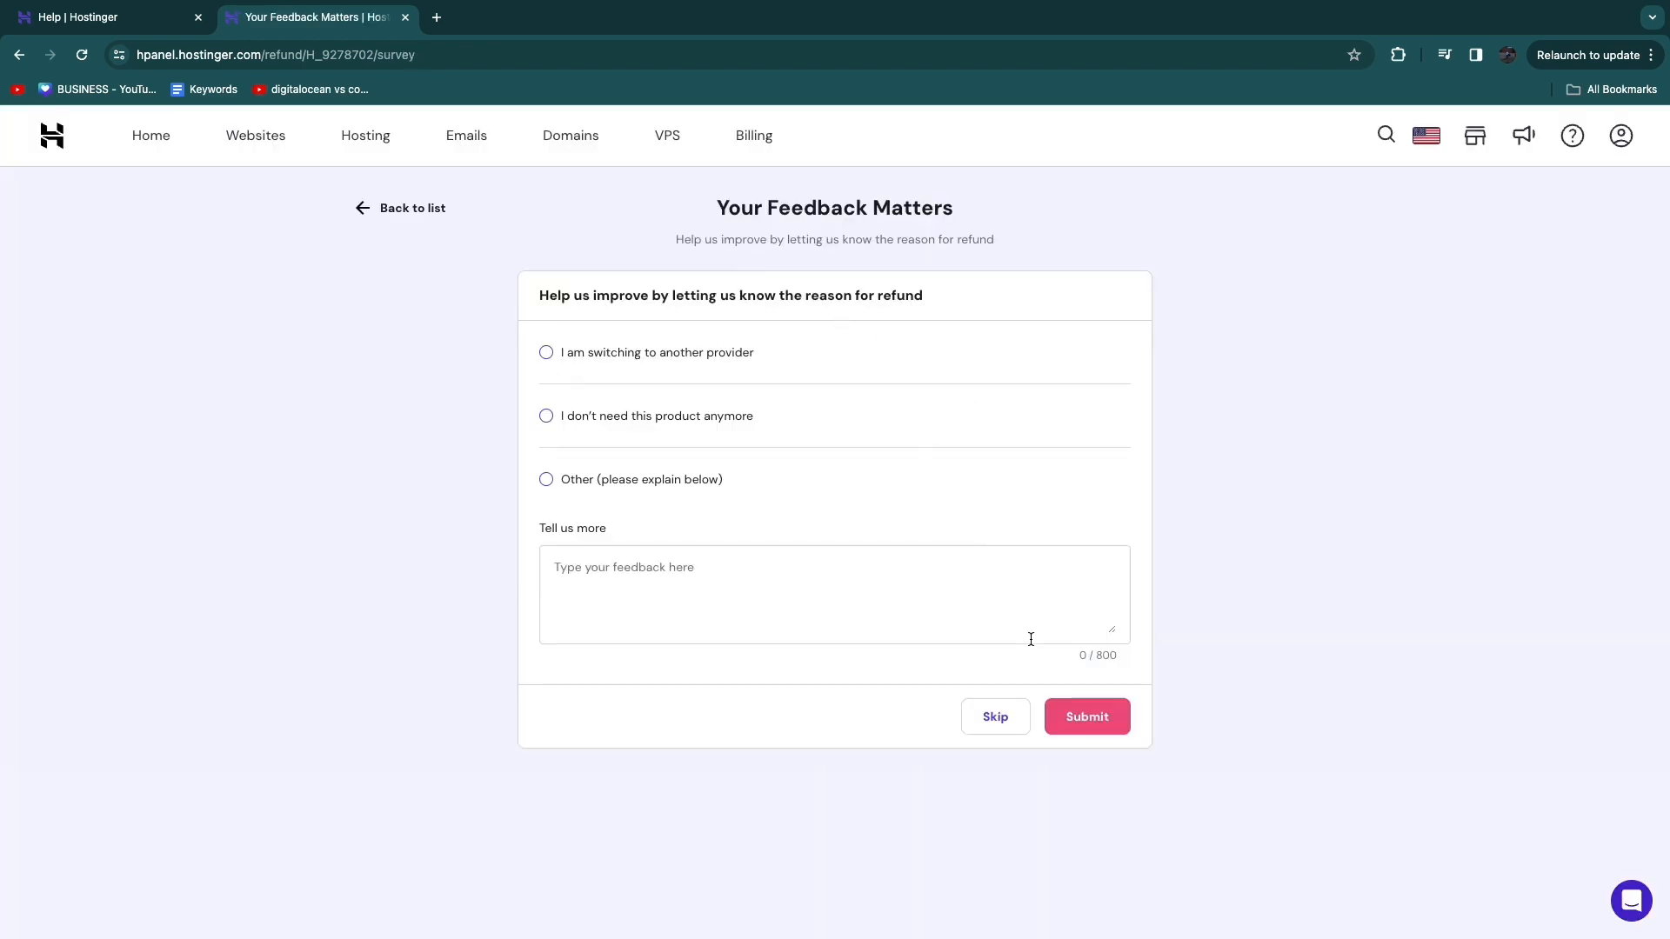
{"action": "left_click", "coordinate": [1087, 716]}
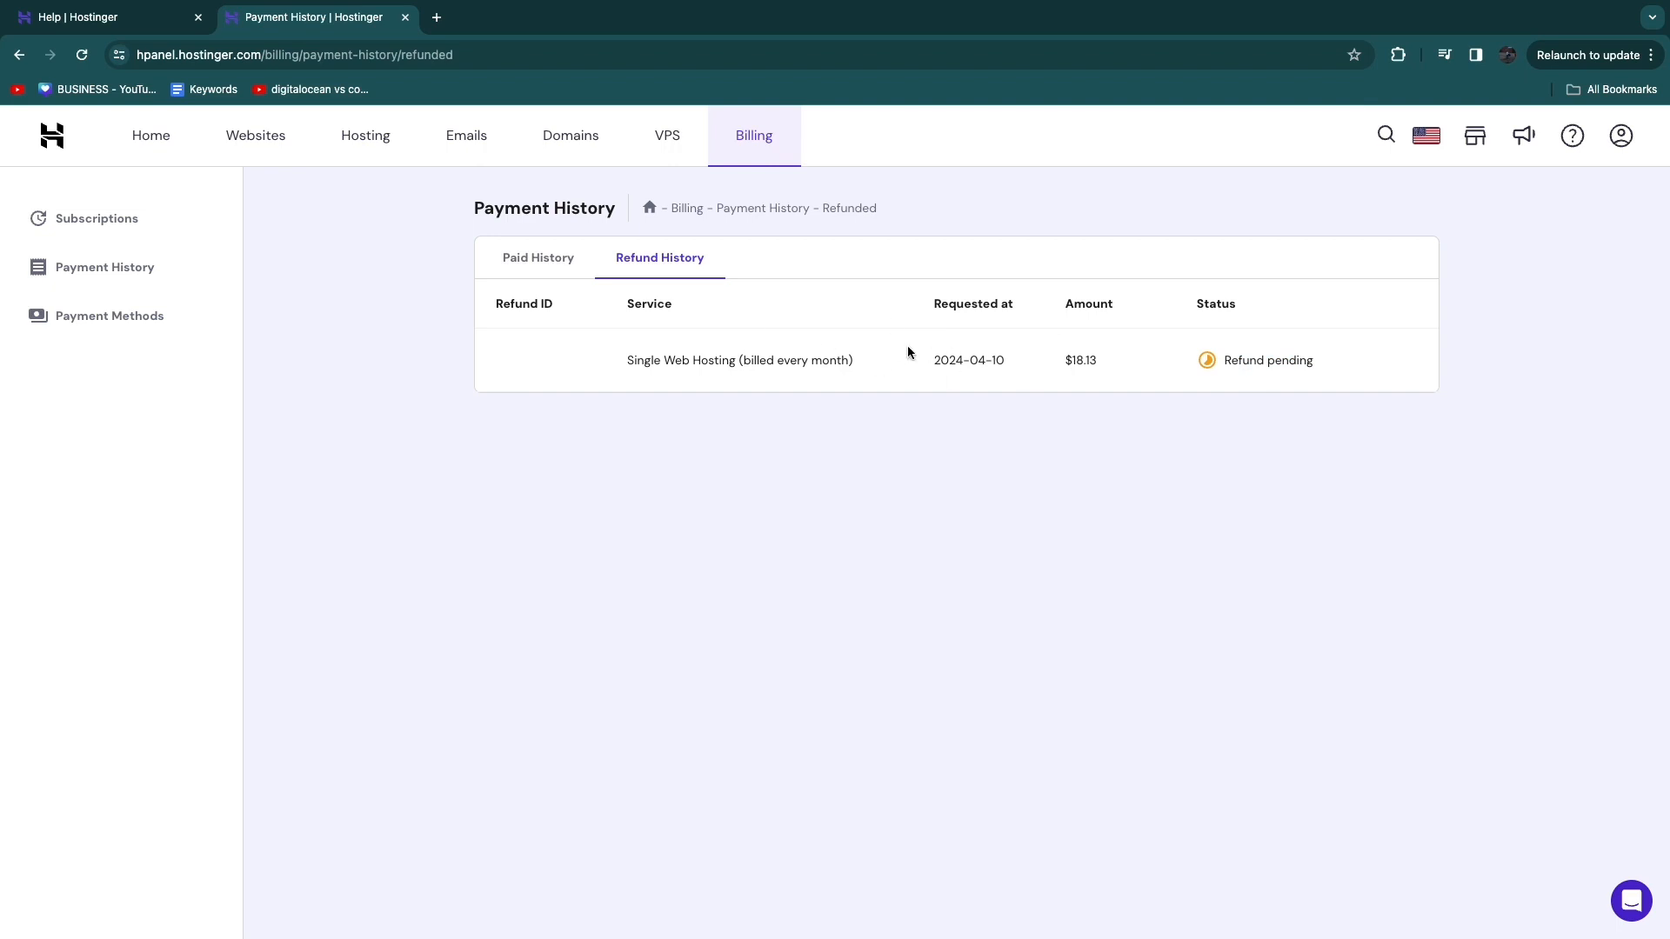
{"action": "left_click", "coordinate": [537, 257]}
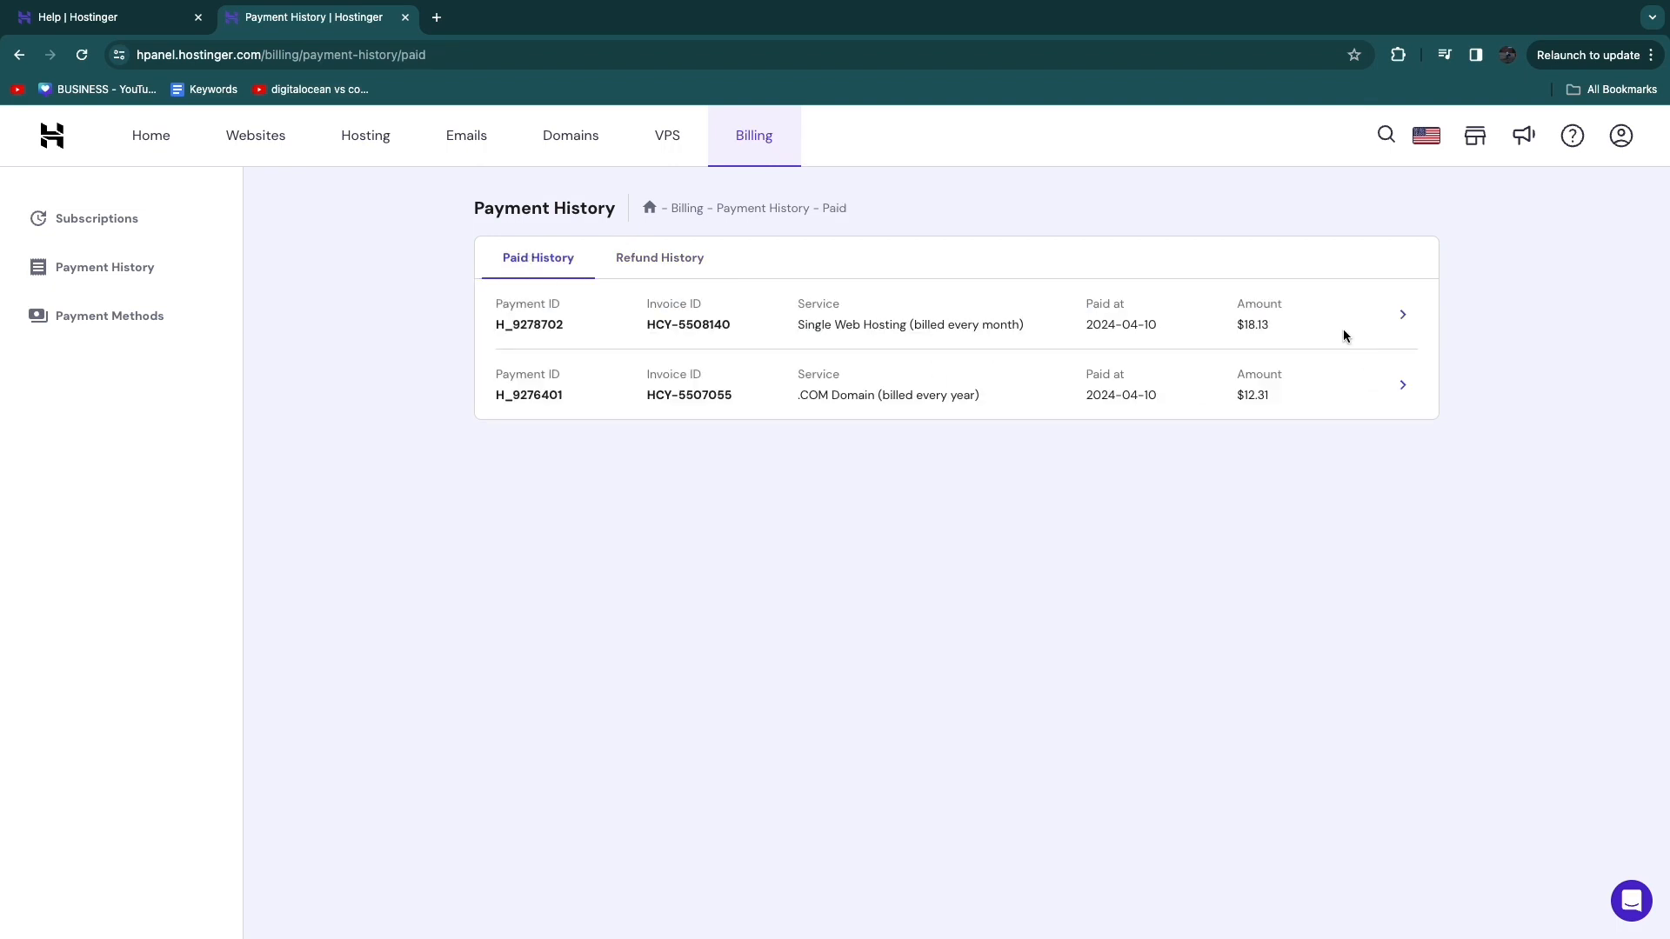
{"action": "left_click", "coordinate": [1403, 384]}
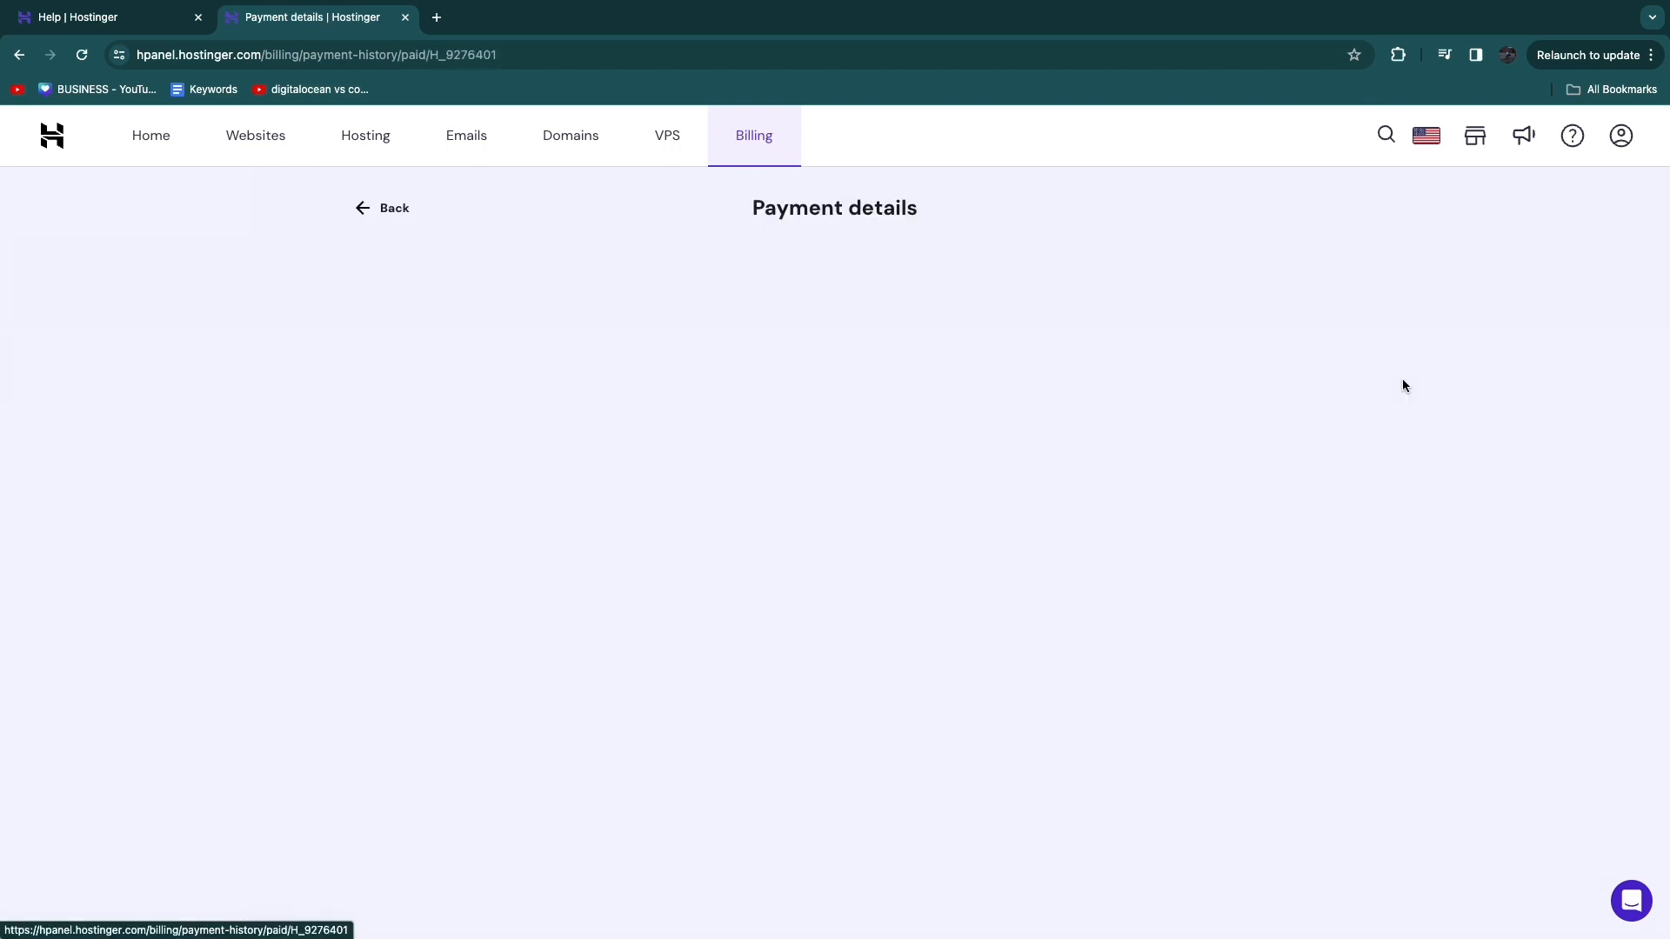
{"action": "left_click", "coordinate": [381, 208]}
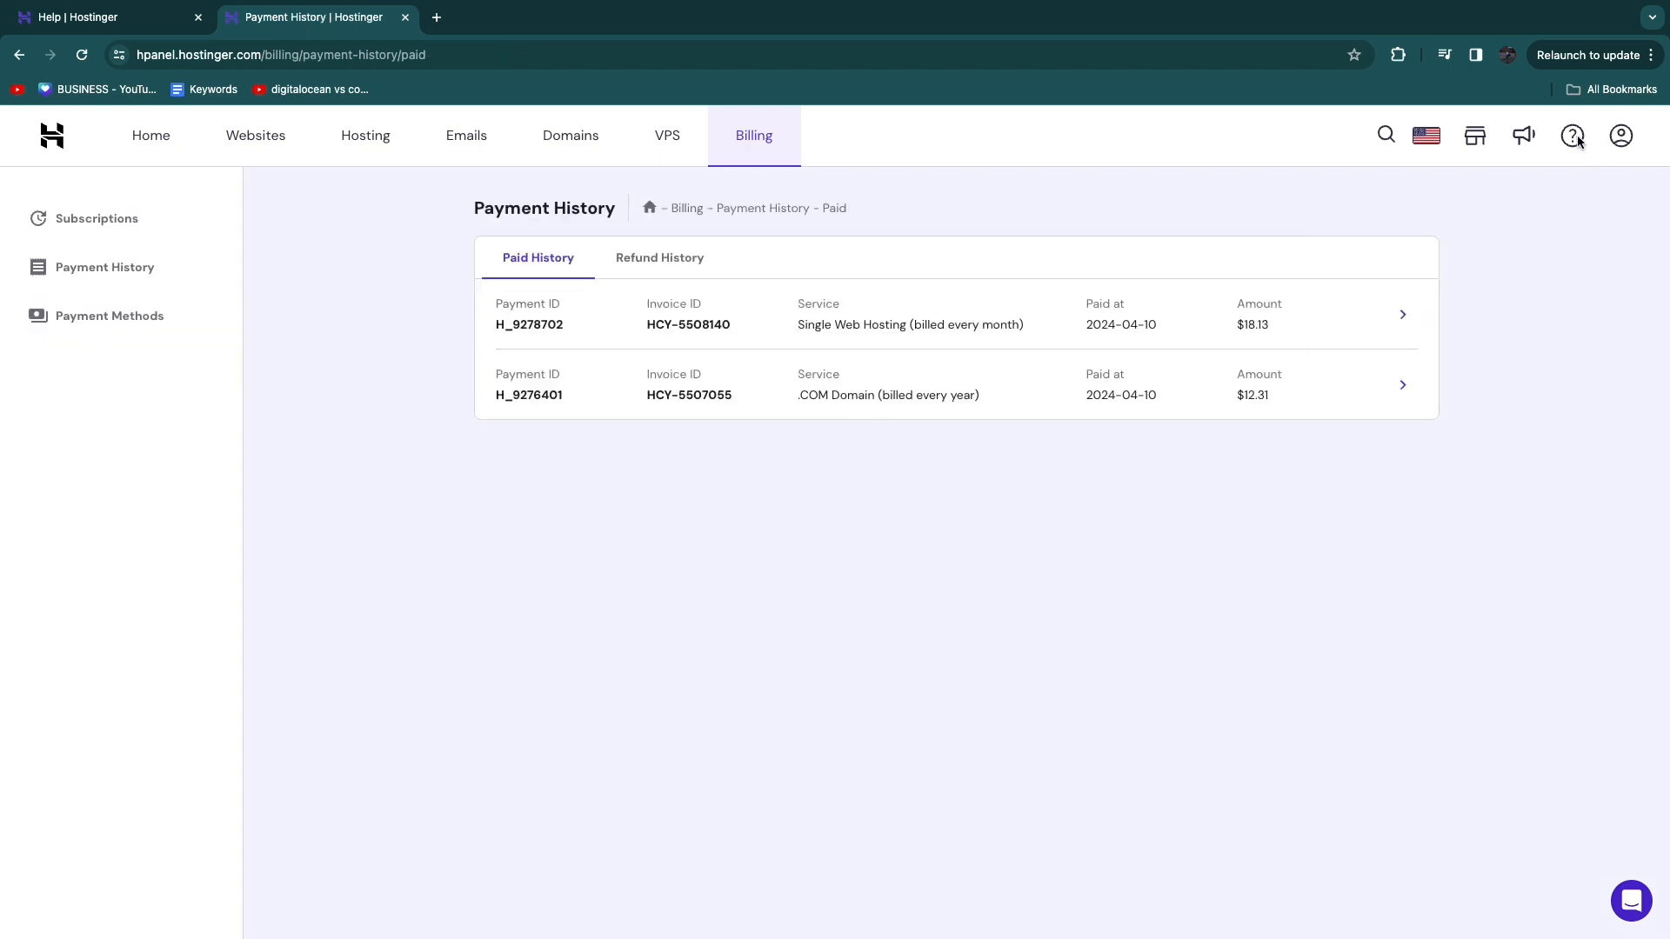